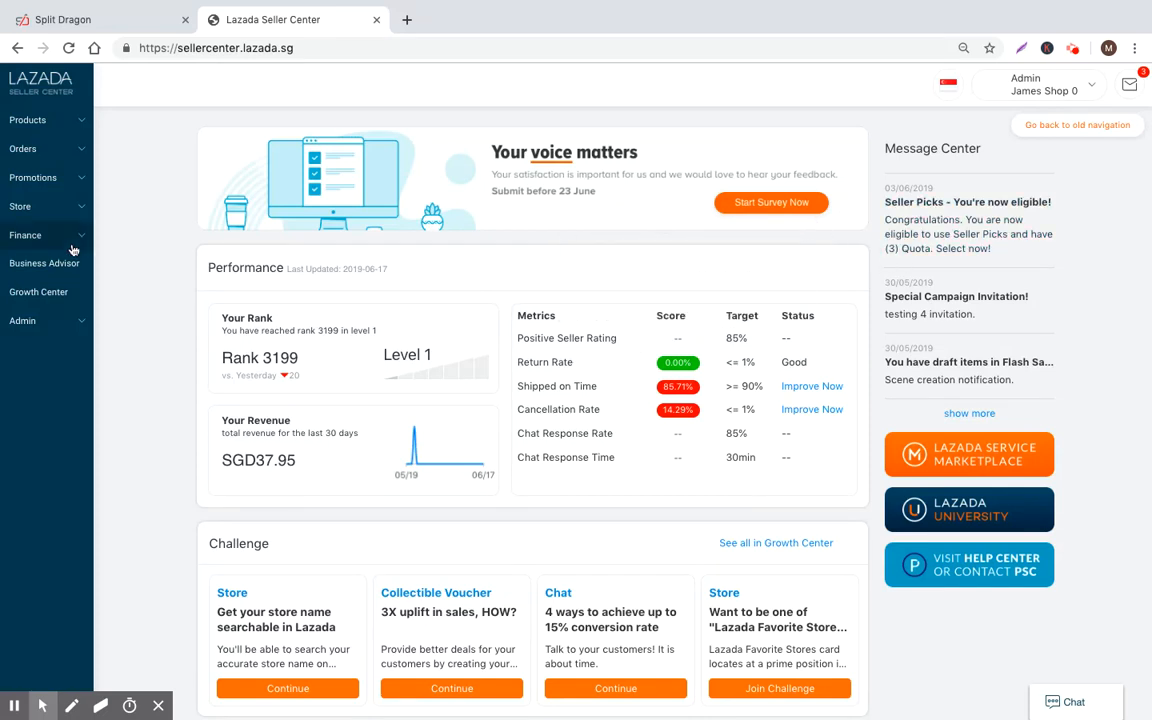
Expand Promotions in the sidebar and open the Buyer Free Shipping list
left_click(33, 177)
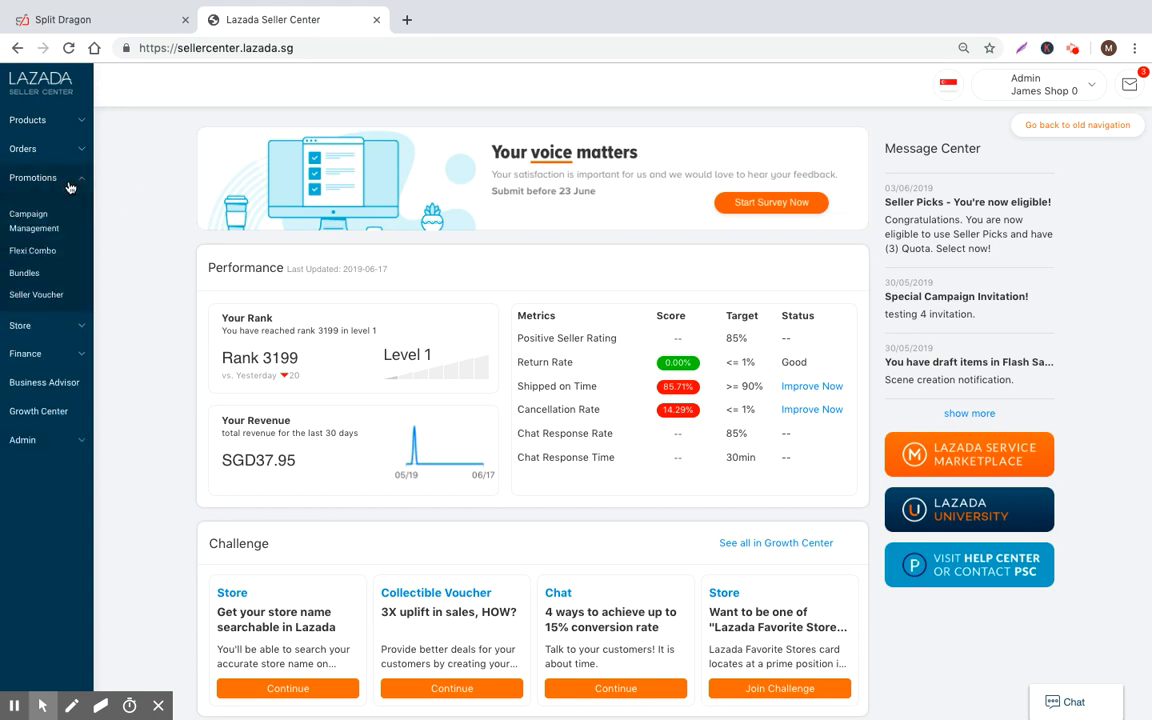
left_click(33, 177)
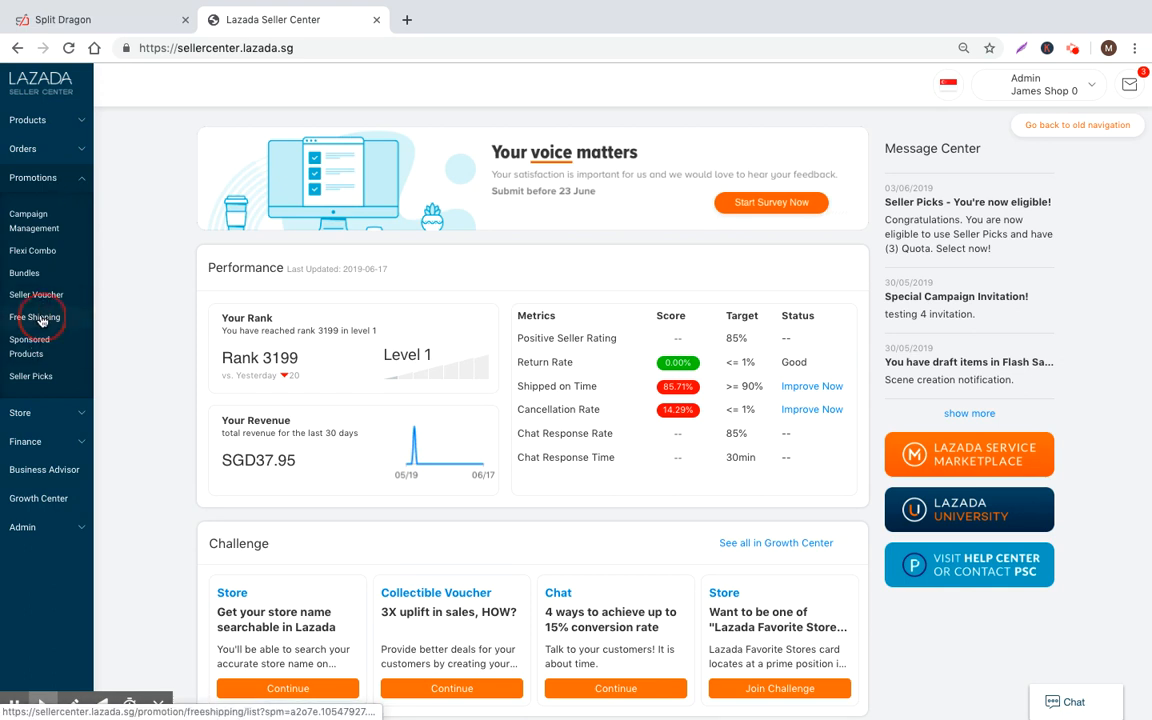
left_click(35, 317)
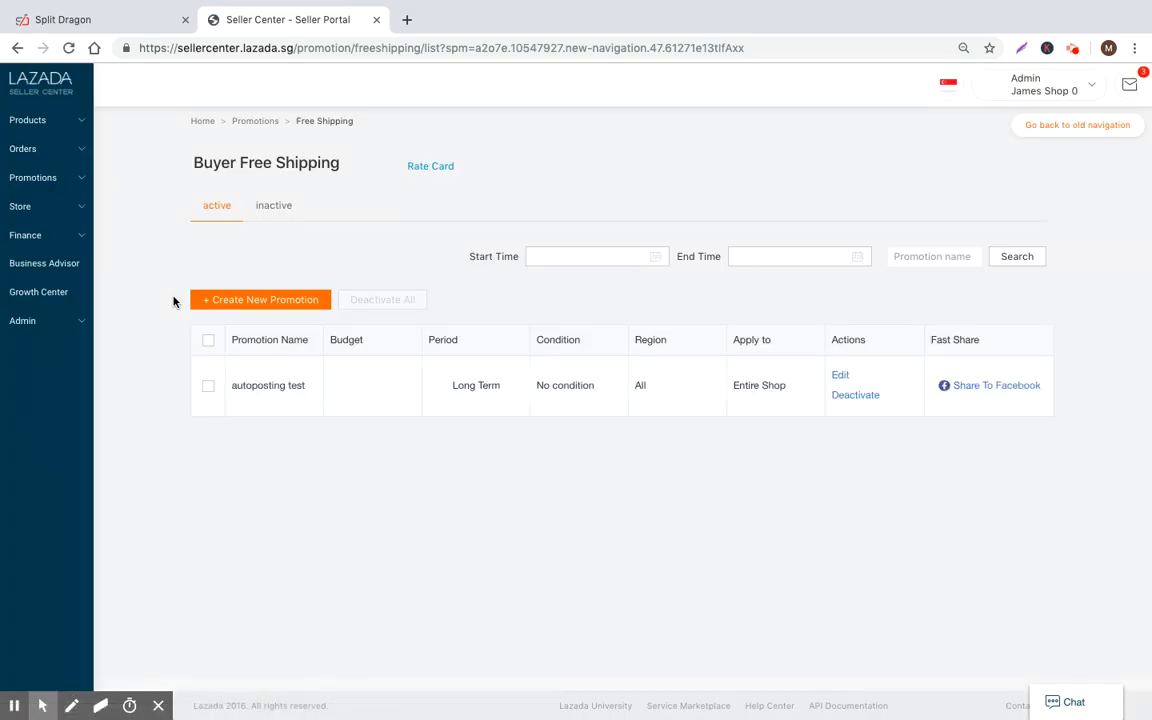
mouse_move(517, 485)
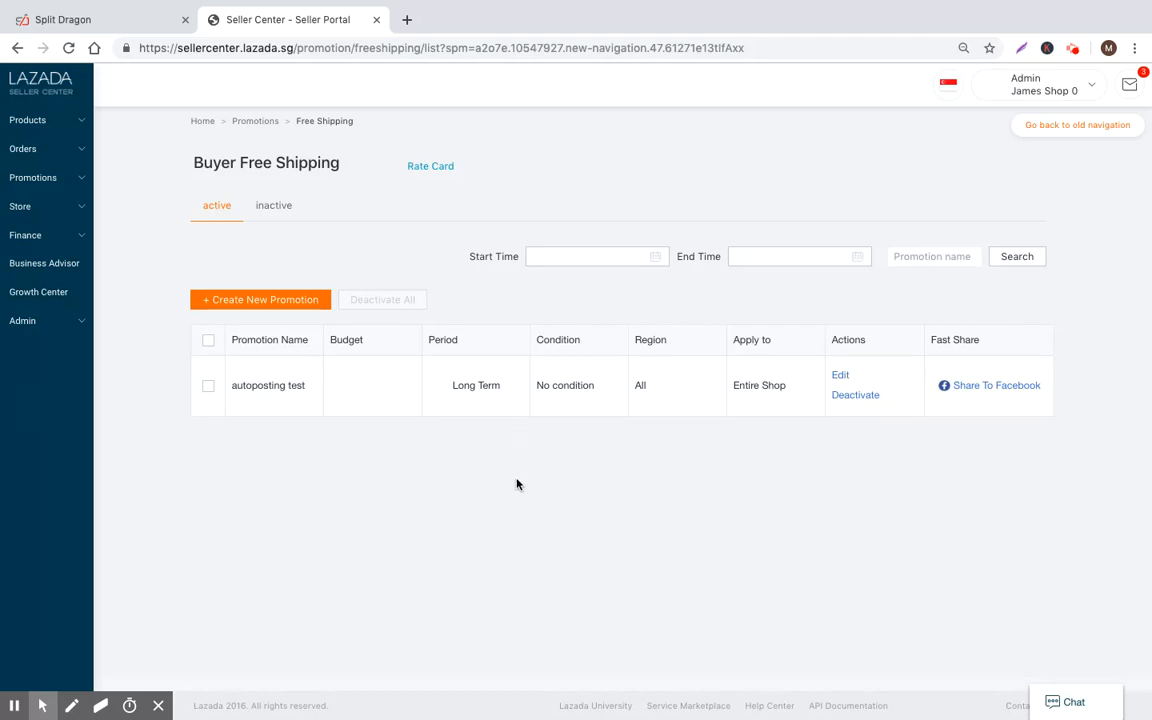
Show the Singapore Rate Card with Priority, Saver and Home Delivery prices
left_click(430, 166)
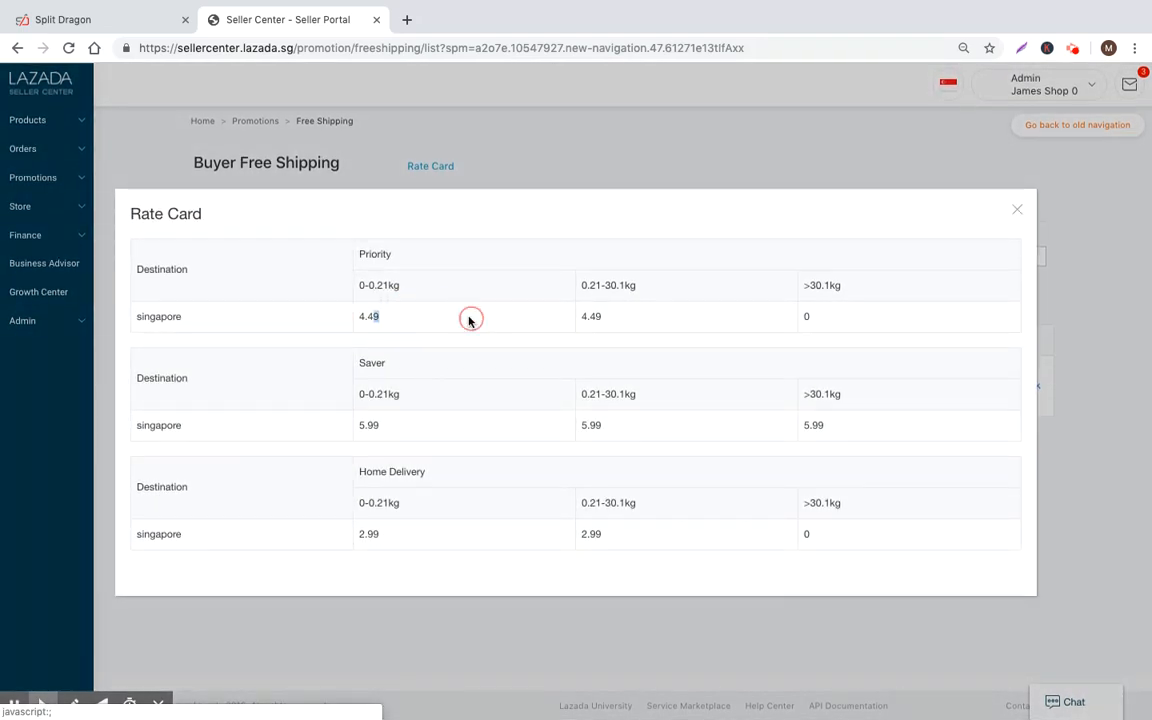
mouse_move(796, 335)
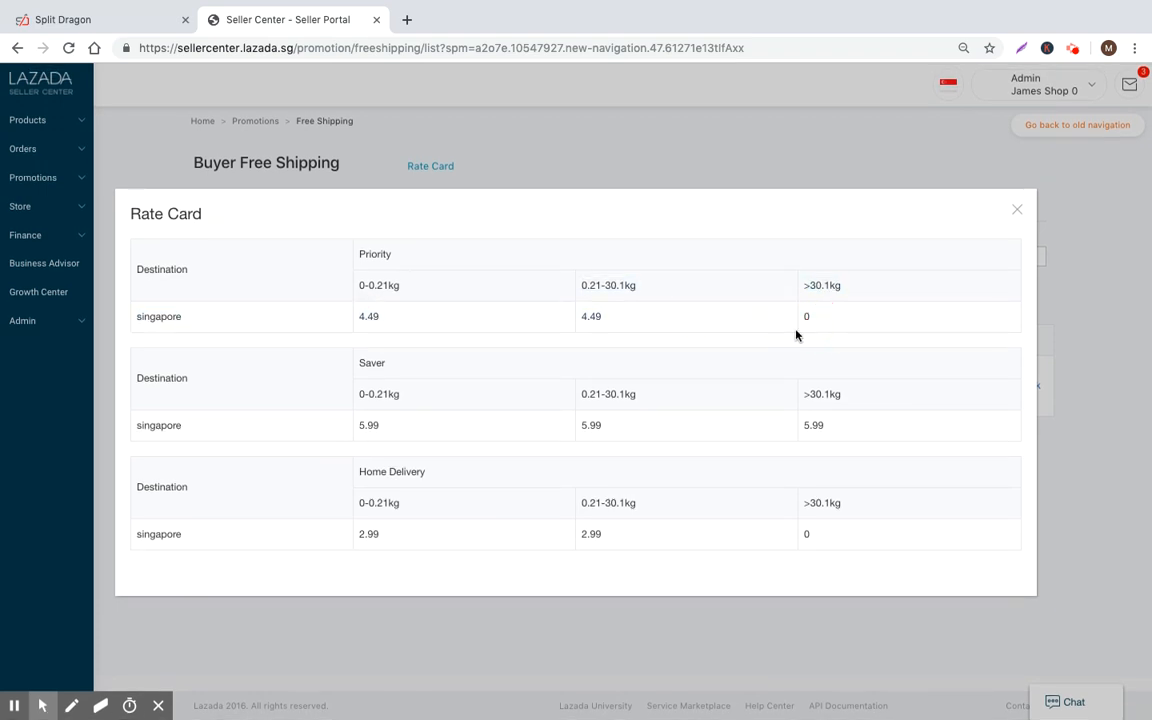
mouse_move(716, 500)
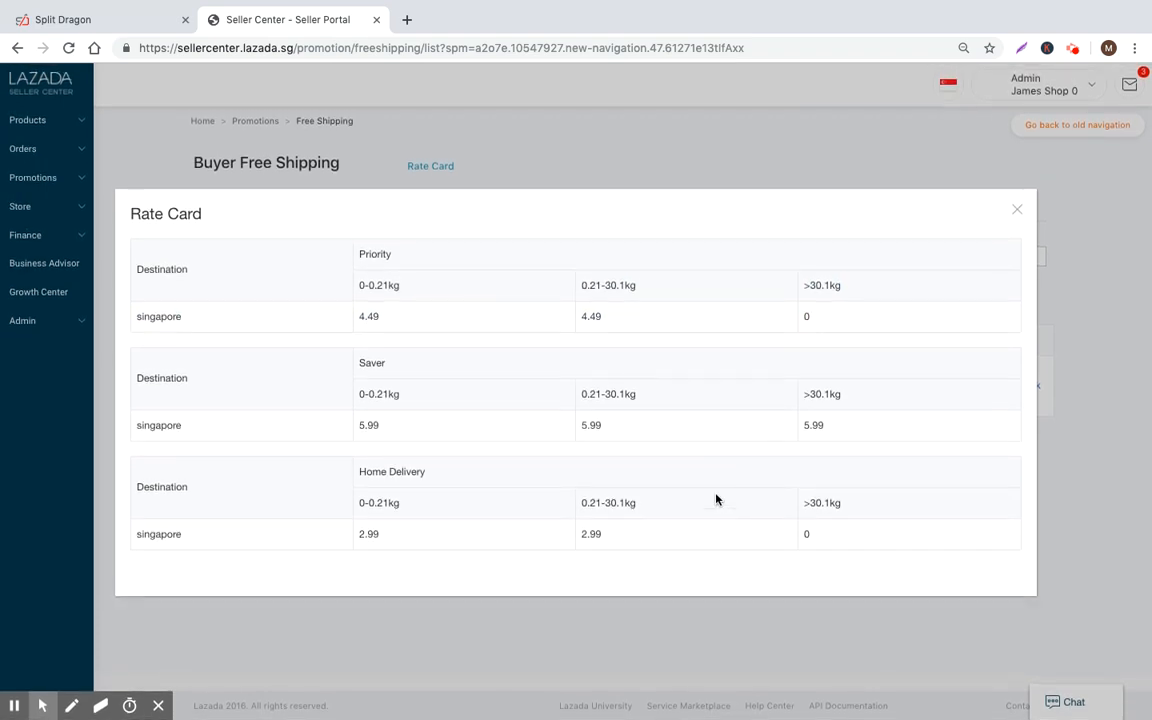
mouse_move(618, 264)
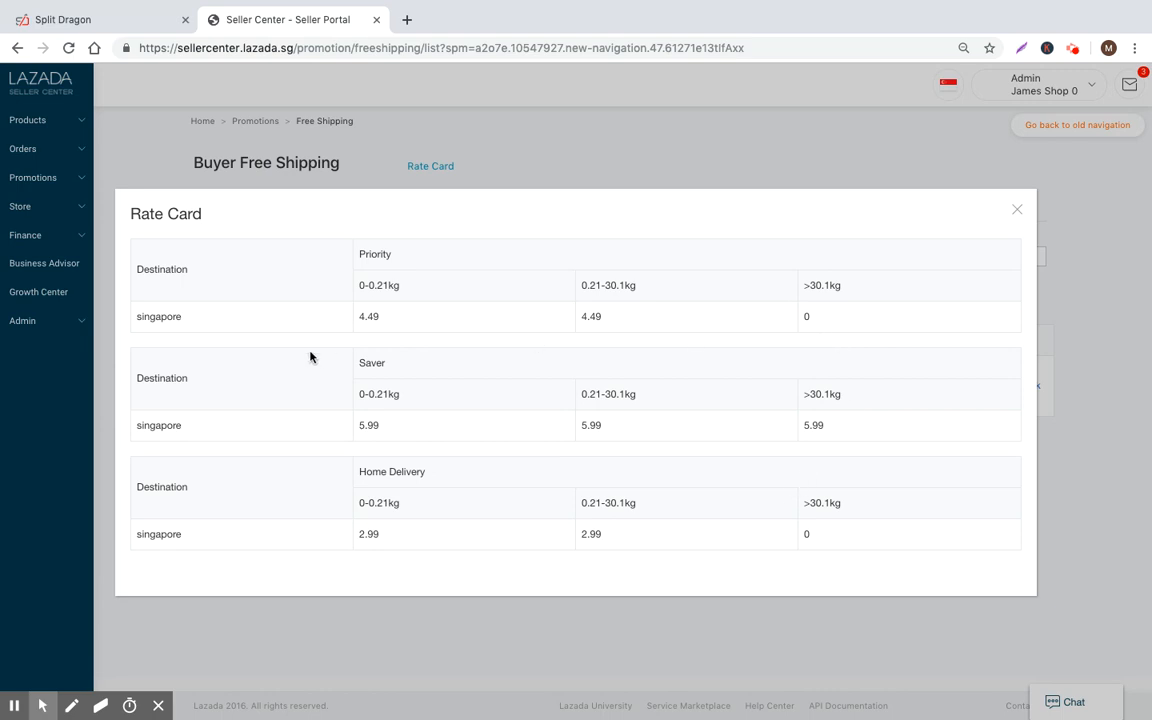
mouse_move(157, 339)
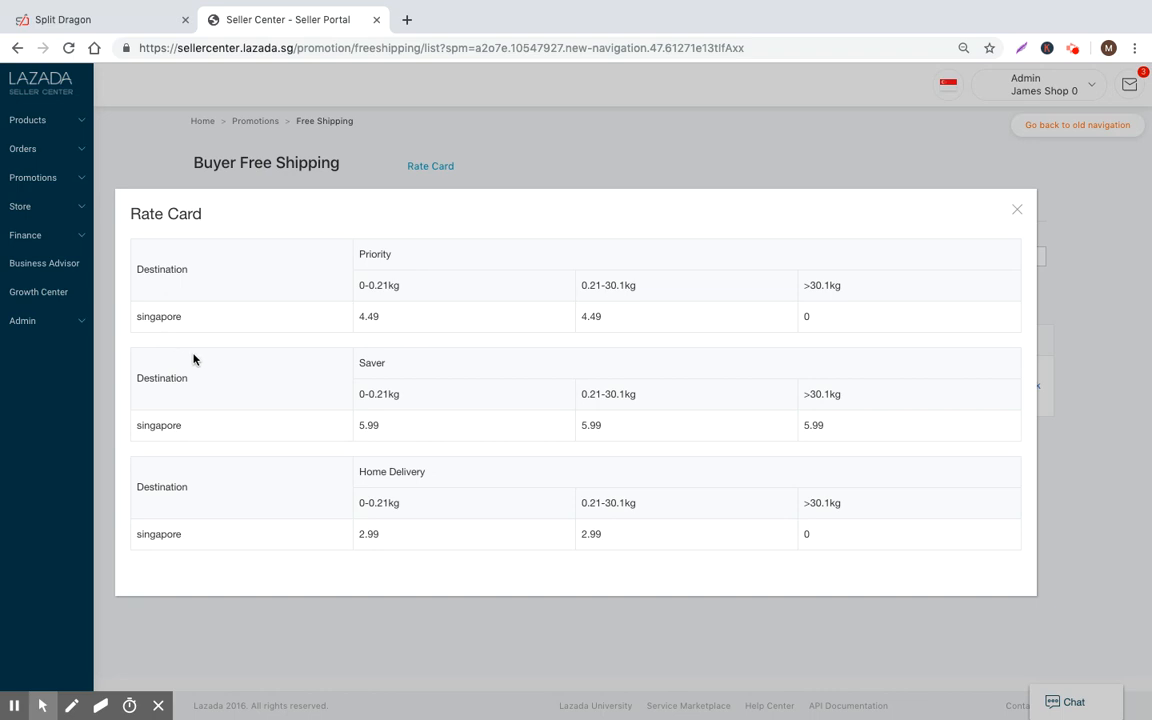
mouse_move(304, 351)
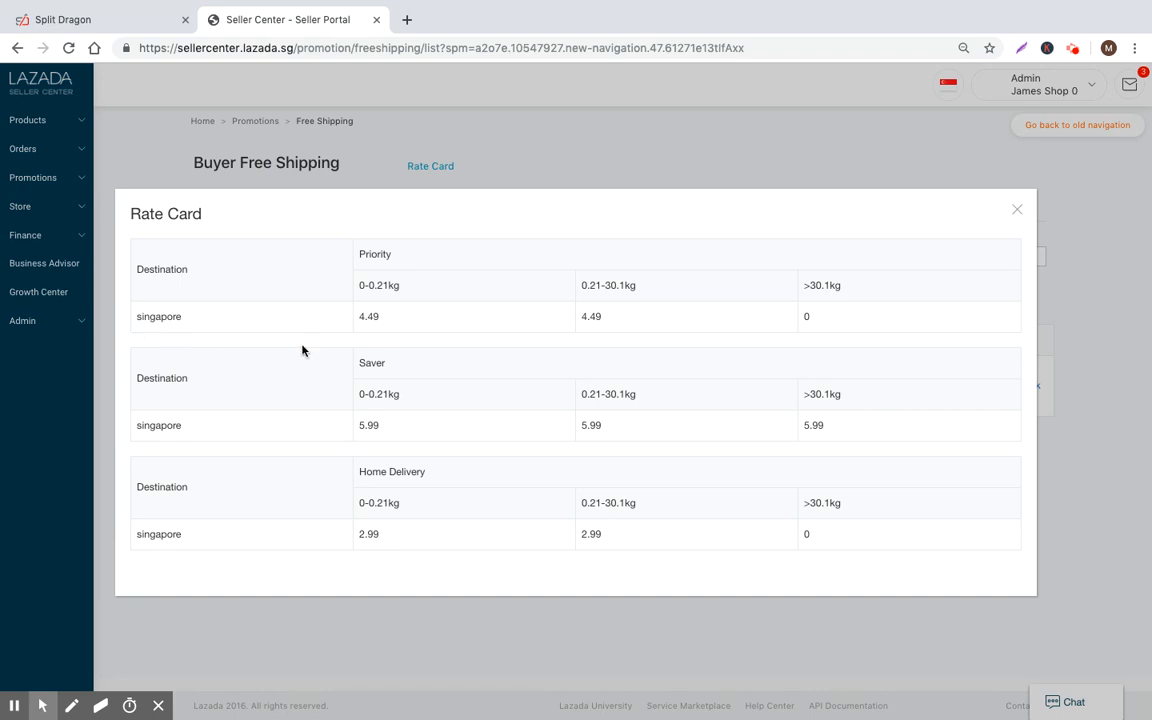
mouse_move(357, 311)
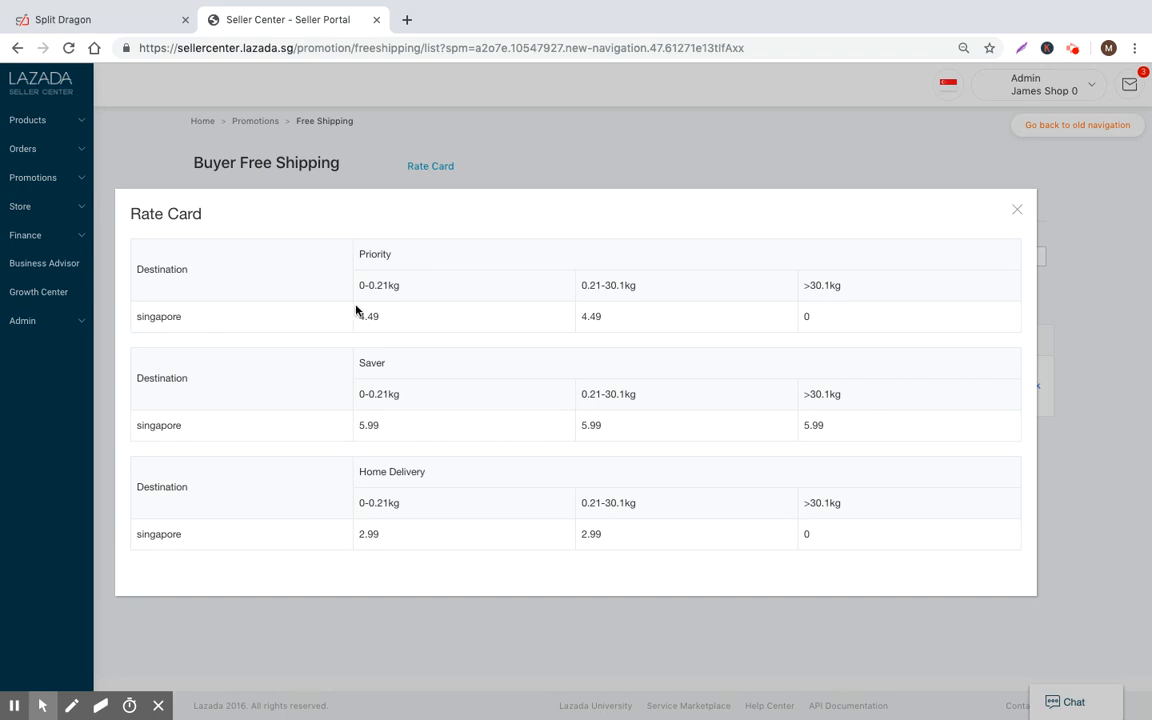
Close the Rate Card, check inactive promotions, and return to the active list with 'autoposting test'
left_click(1017, 209)
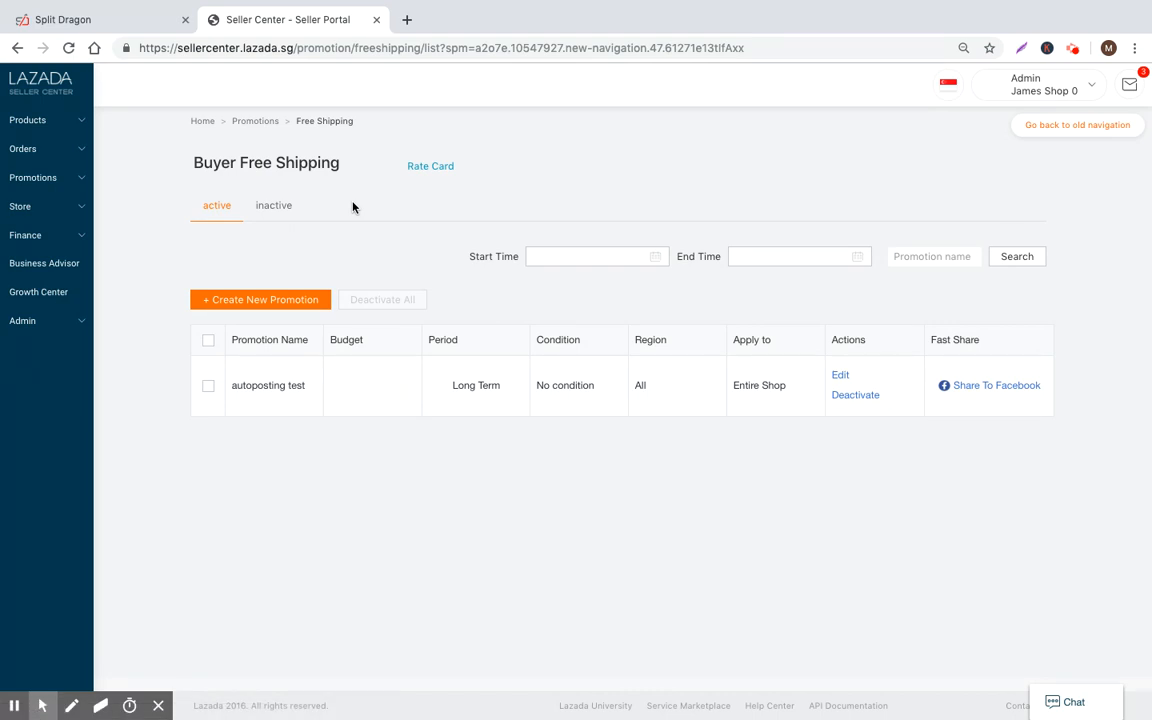
mouse_move(976, 483)
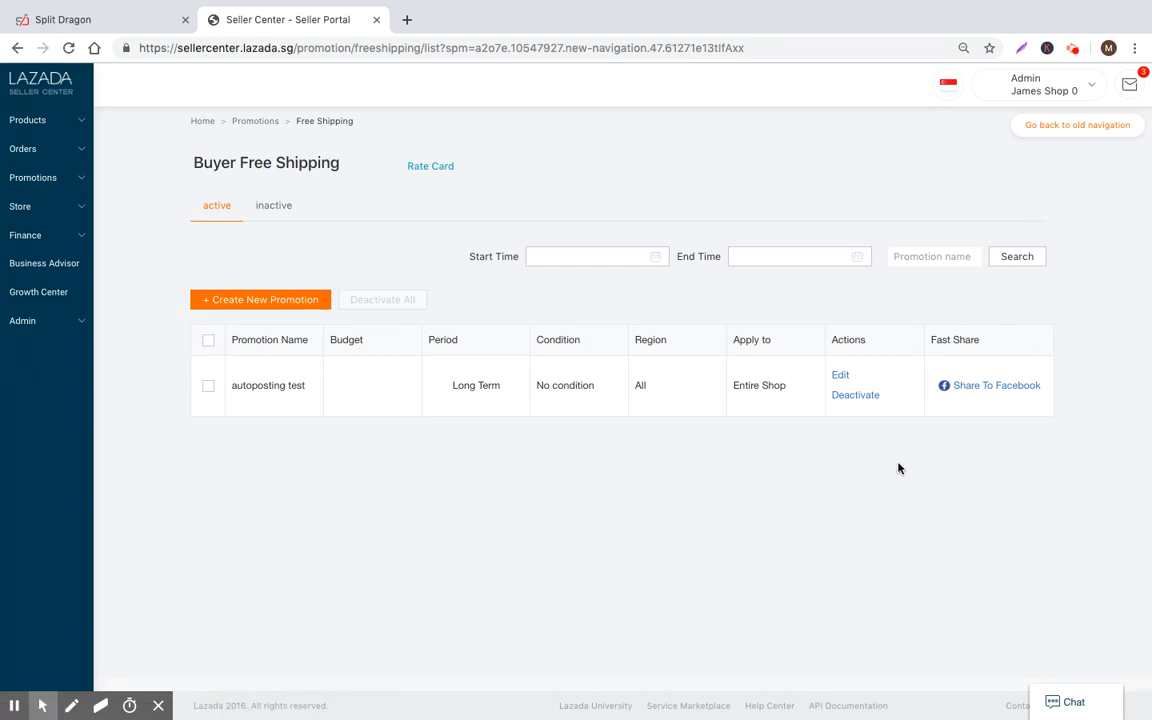
mouse_move(1060, 484)
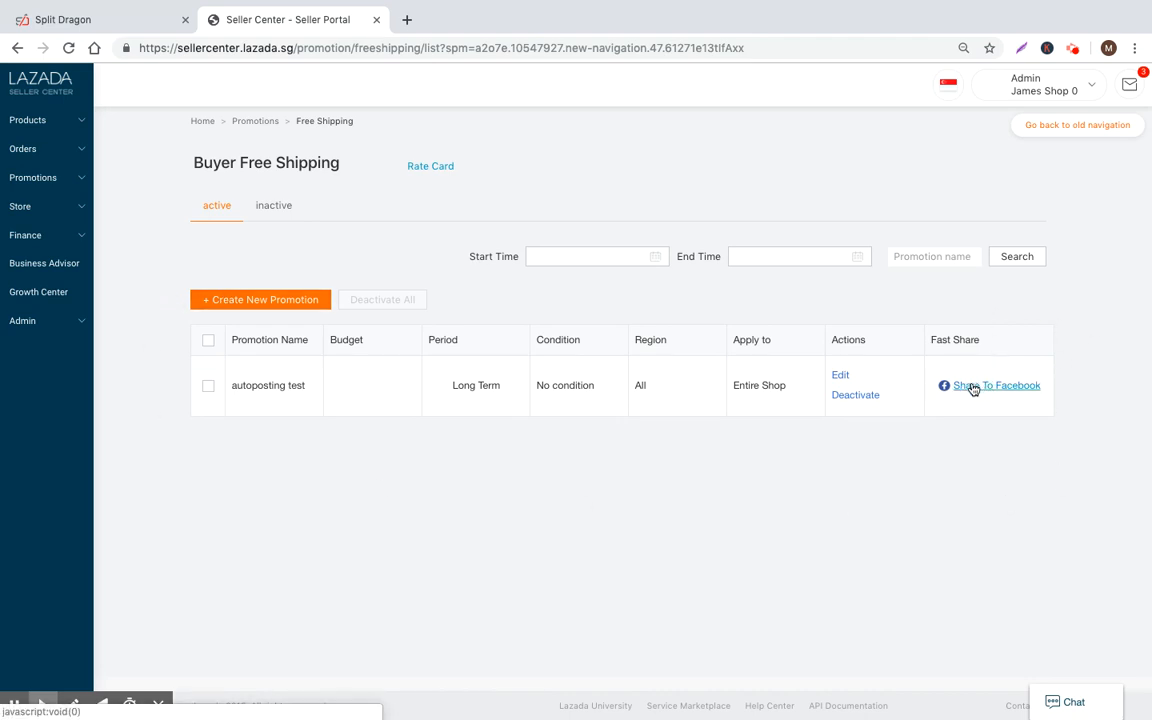
left_click(273, 205)
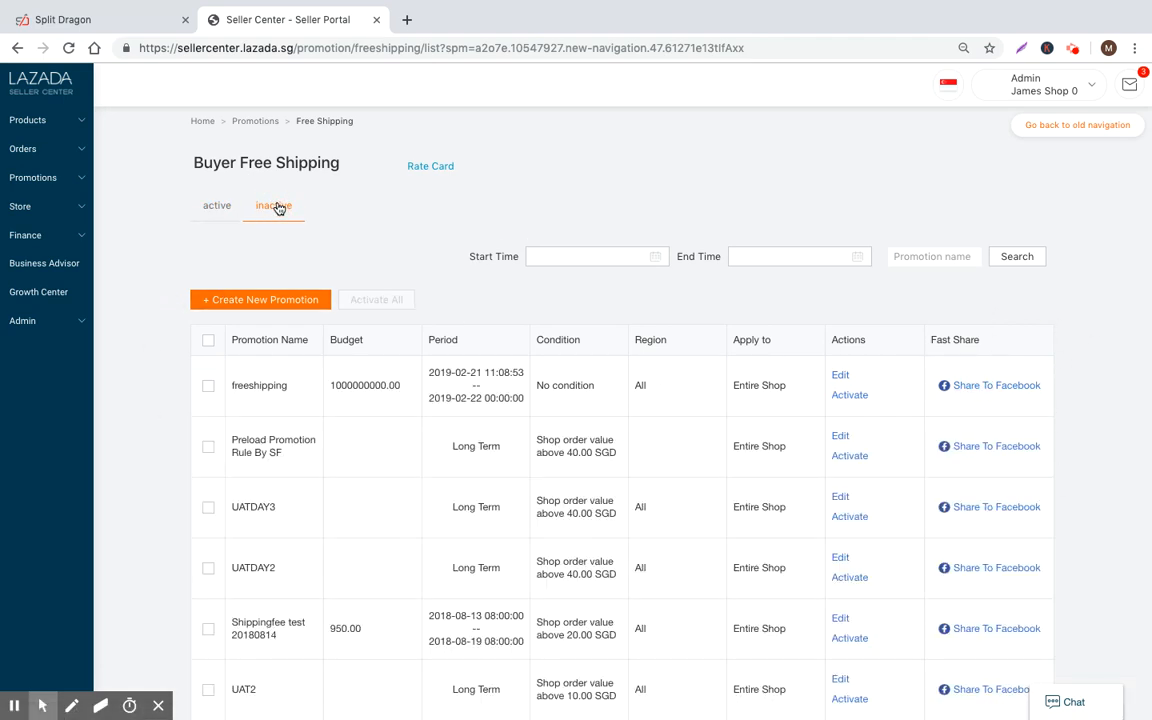
left_click(217, 205)
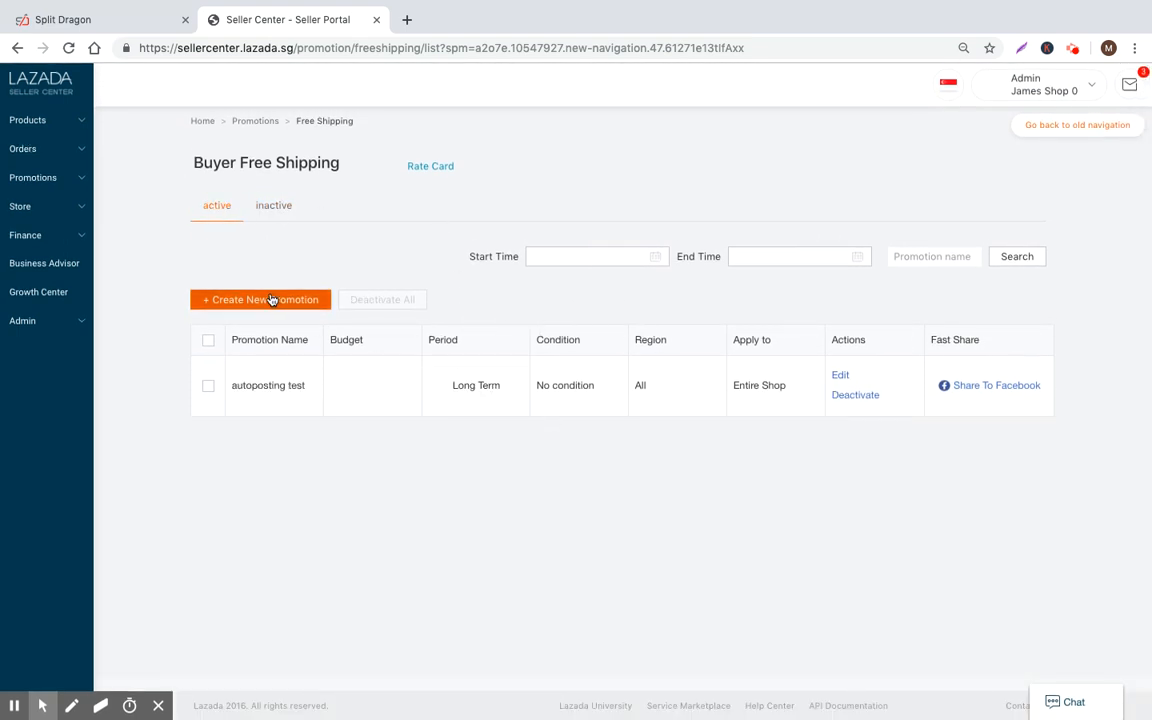
Create a new promotion named 'Matt's Free Shipping Test #1' with a 400 SGD budget
left_click(260, 299)
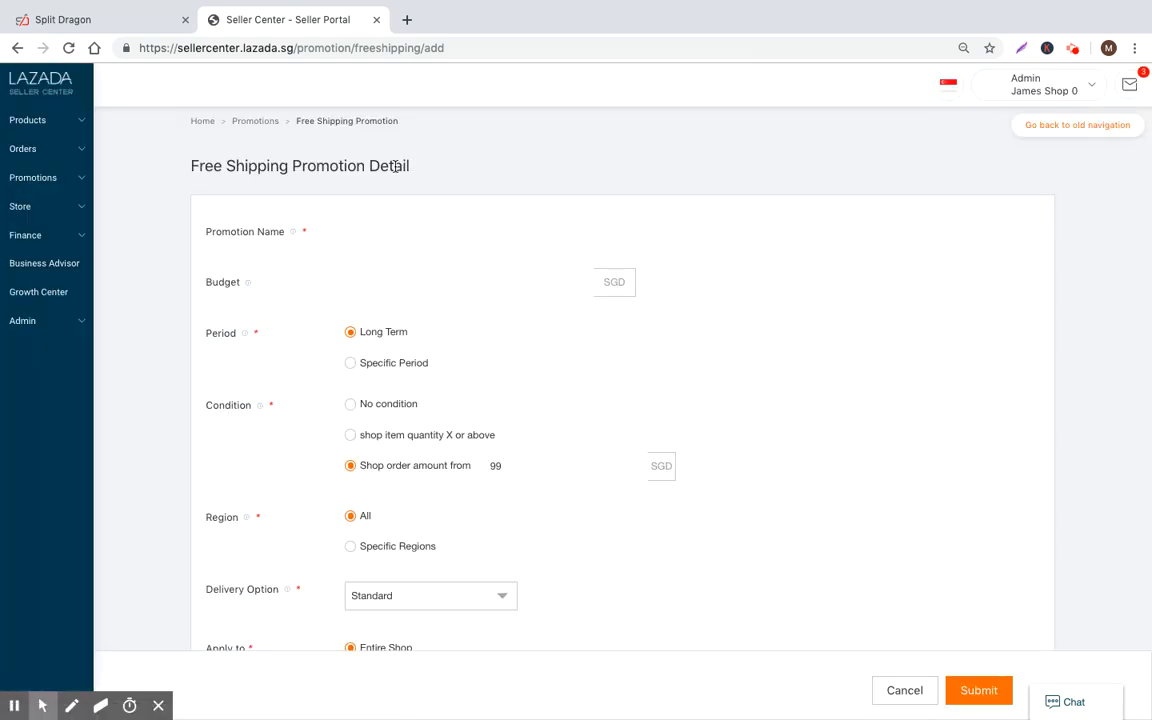
type("Matt's Free Ship")
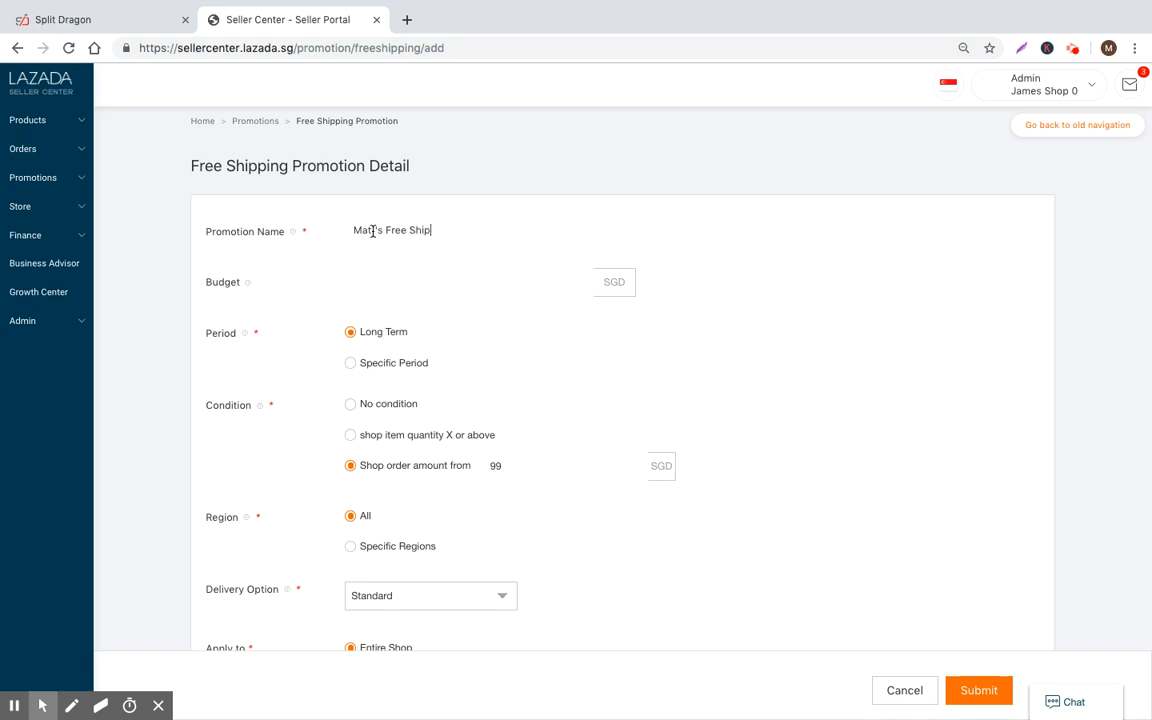
type("ing")
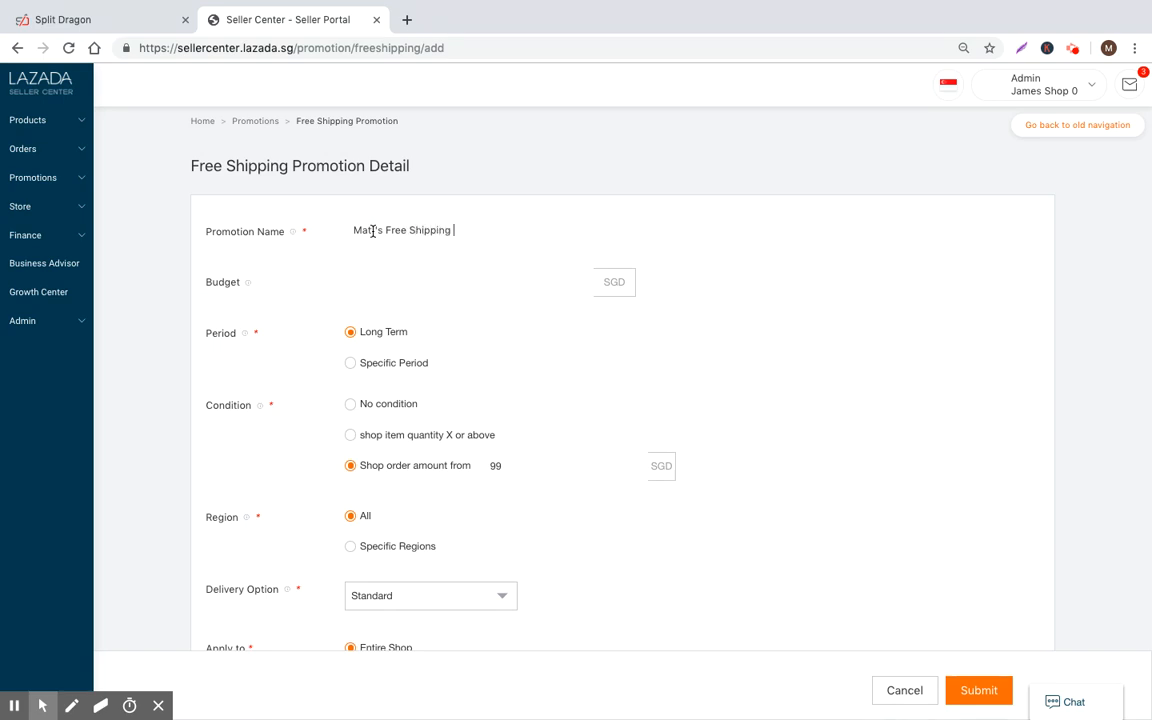
type("Test #1")
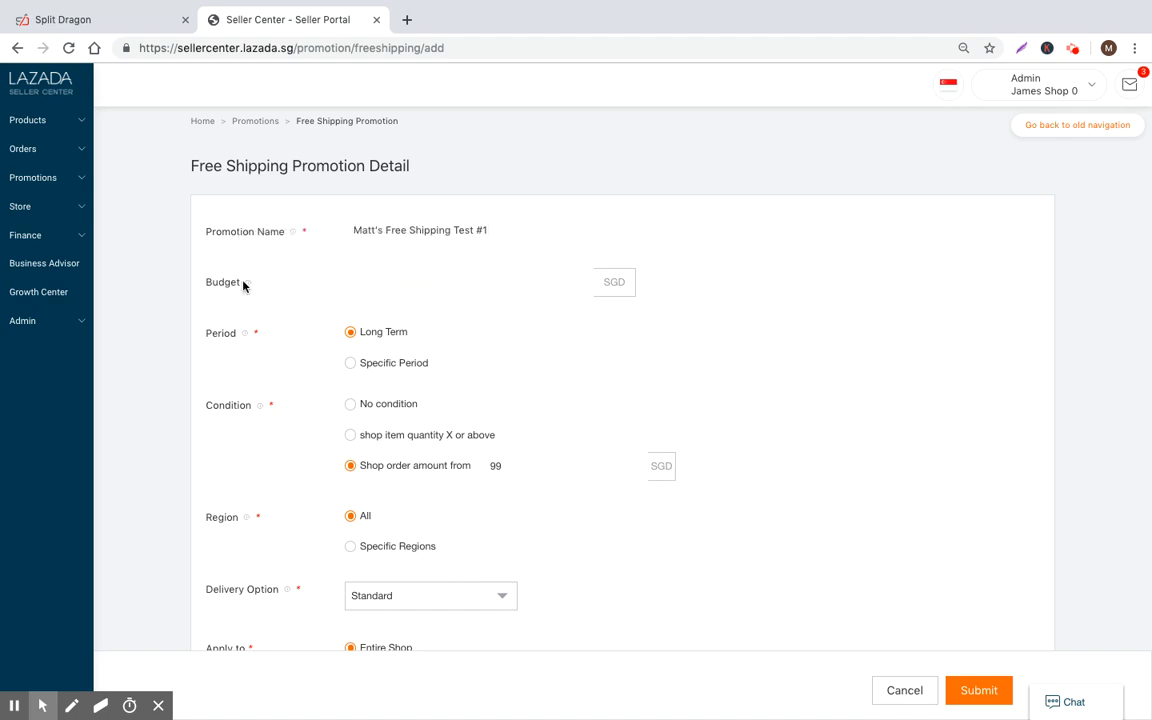
mouse_move(916, 407)
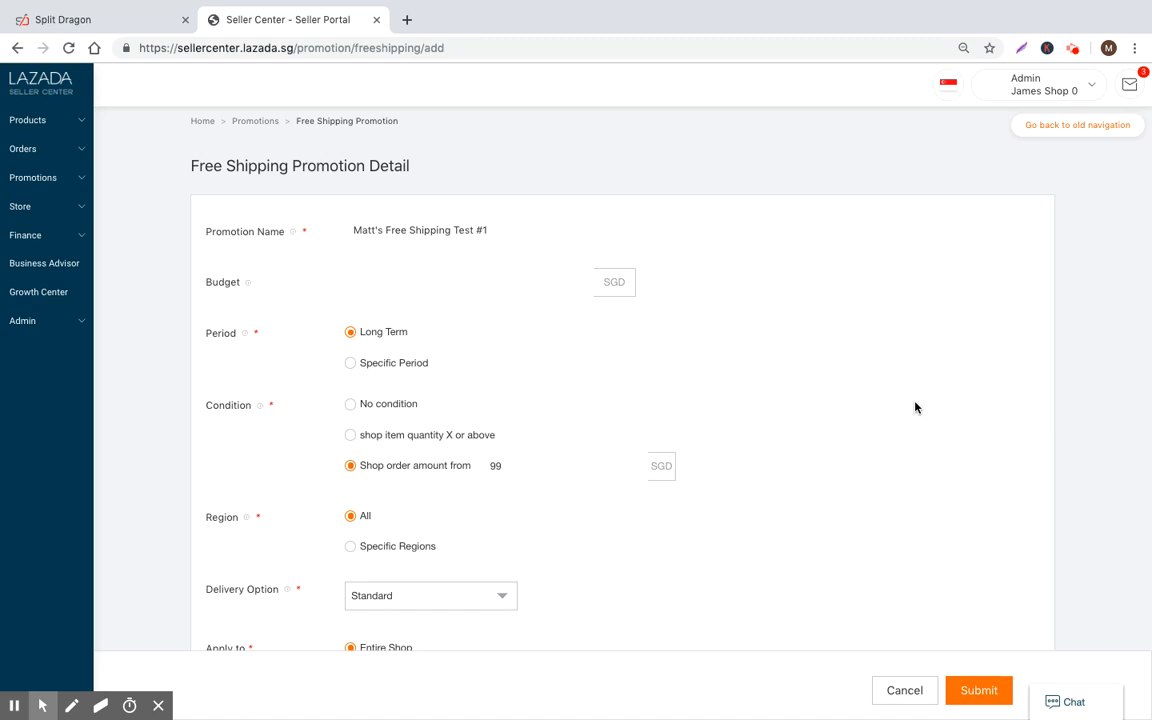
type("10")
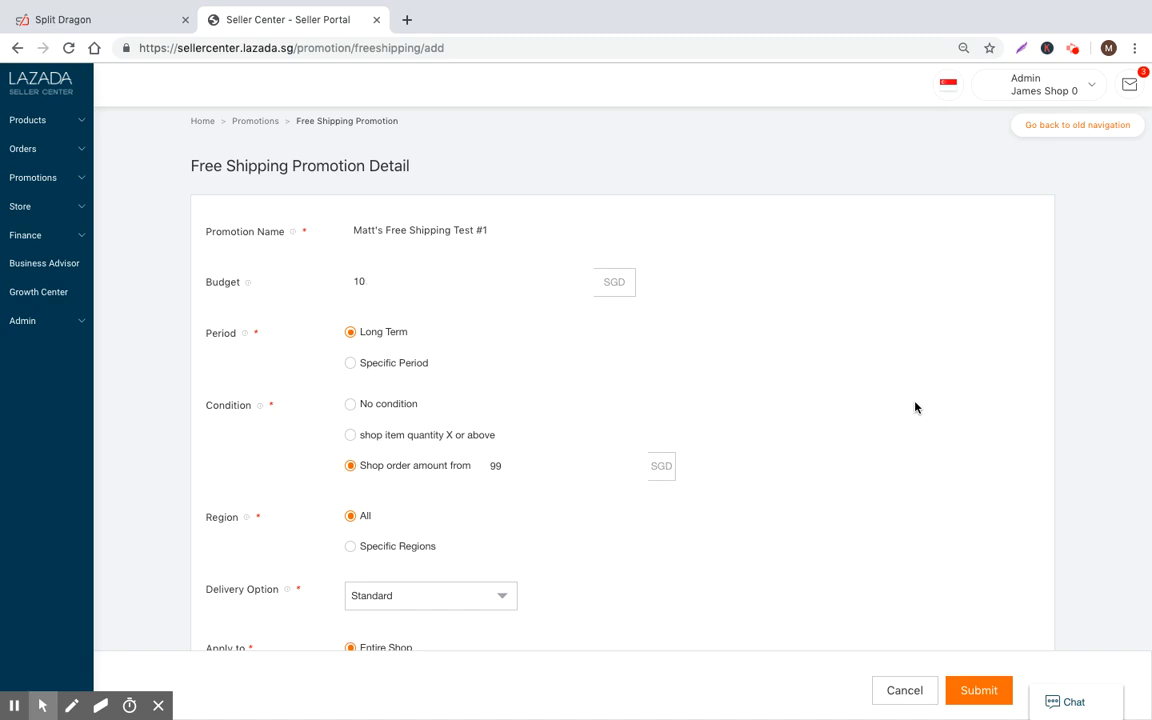
type("400")
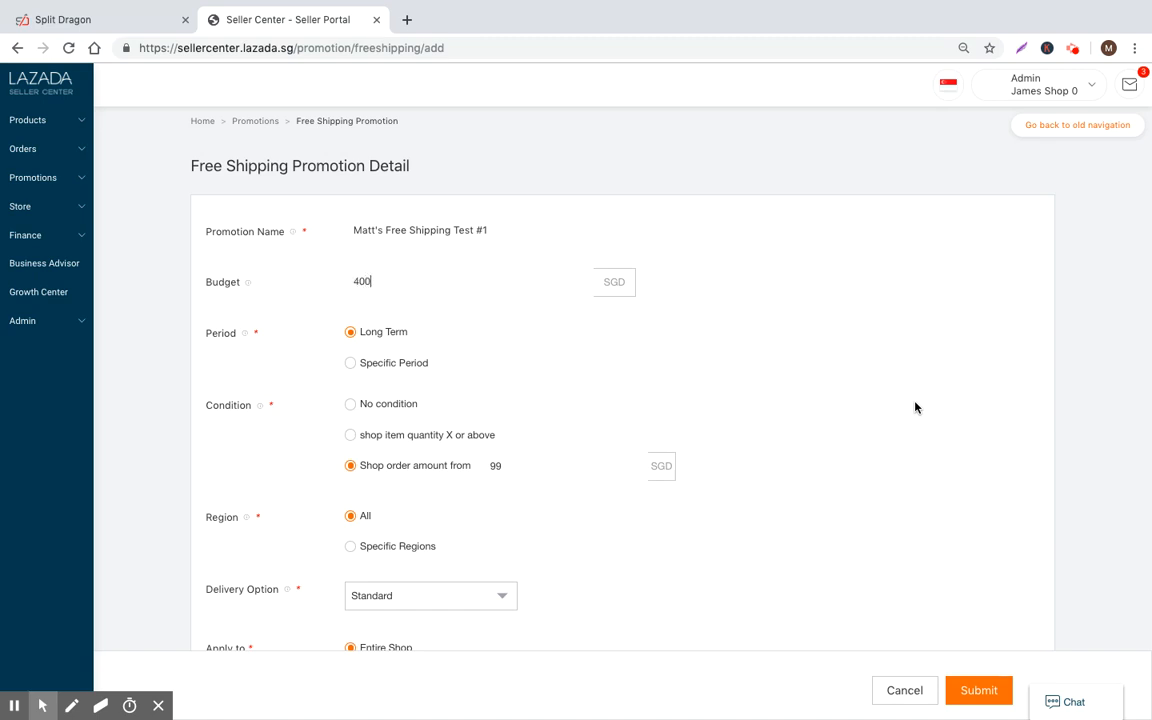
mouse_move(762, 544)
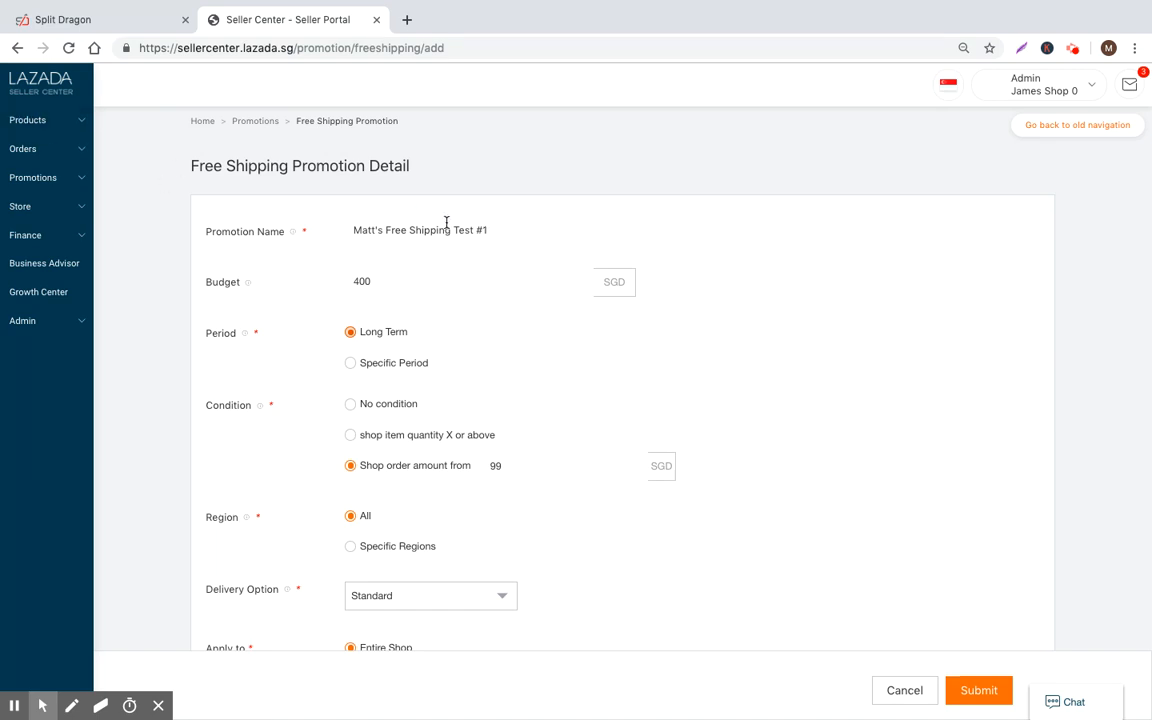
Set a specific promotion period from 2019-06-17 to 2019-10-08
scroll("down", 3)
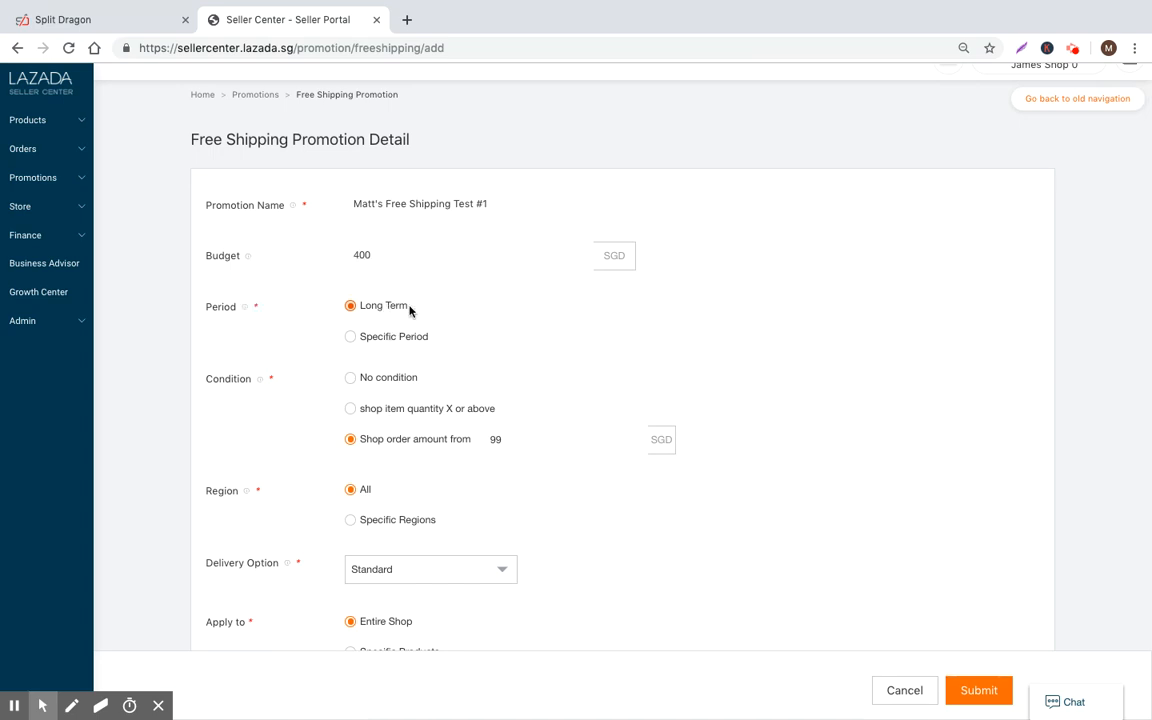
left_click(350, 336)
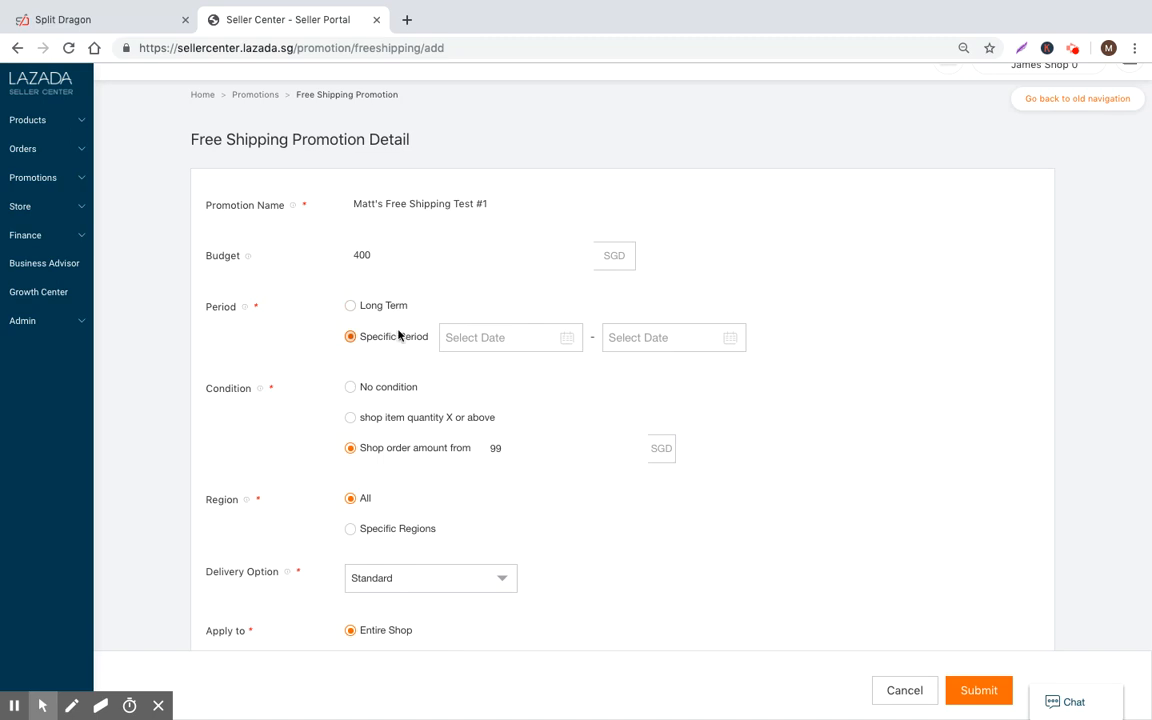
left_click(510, 337)
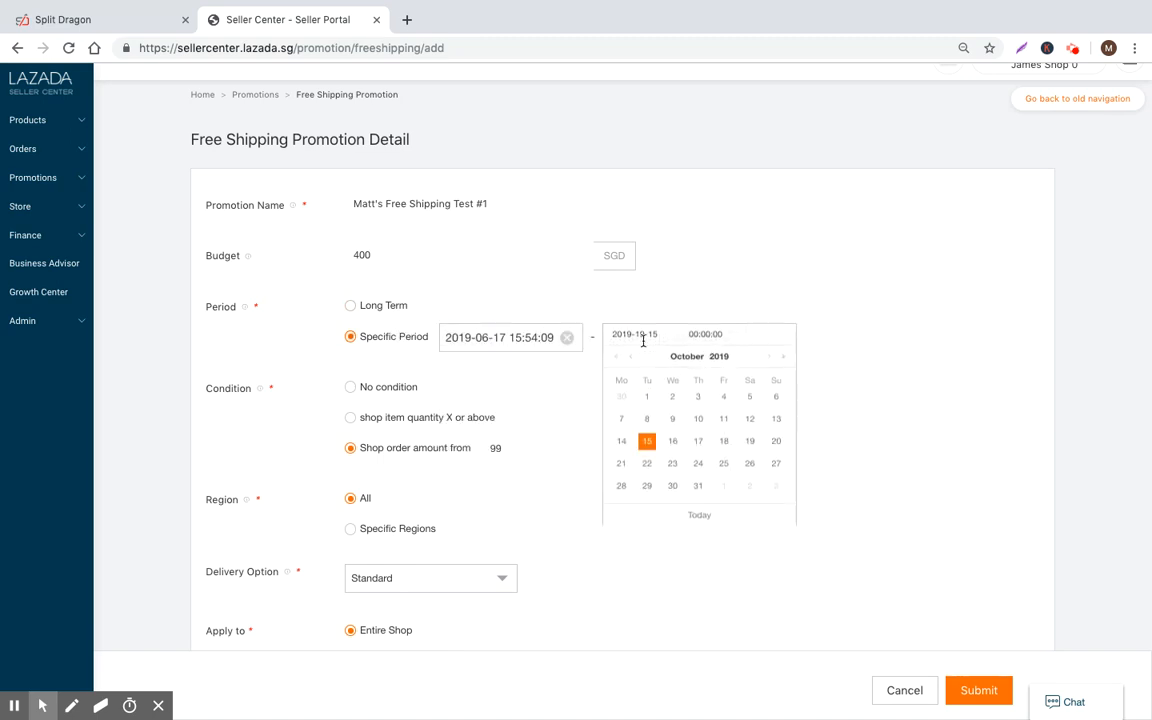
left_click(646, 421)
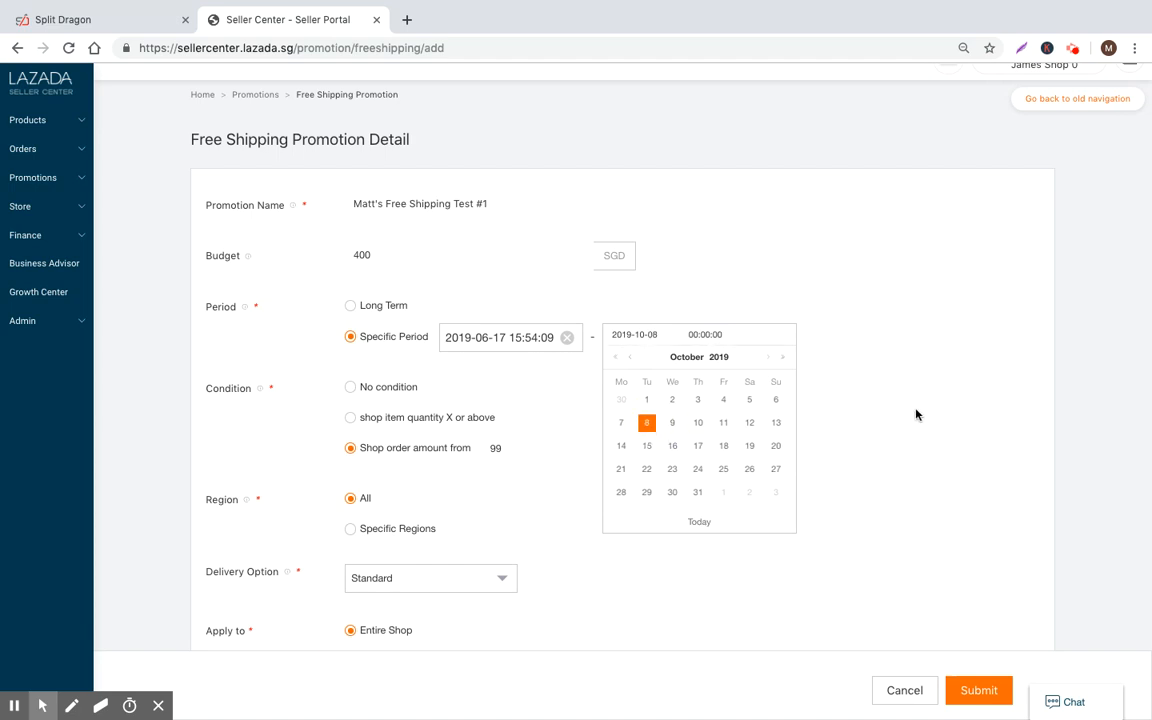
left_click(646, 422)
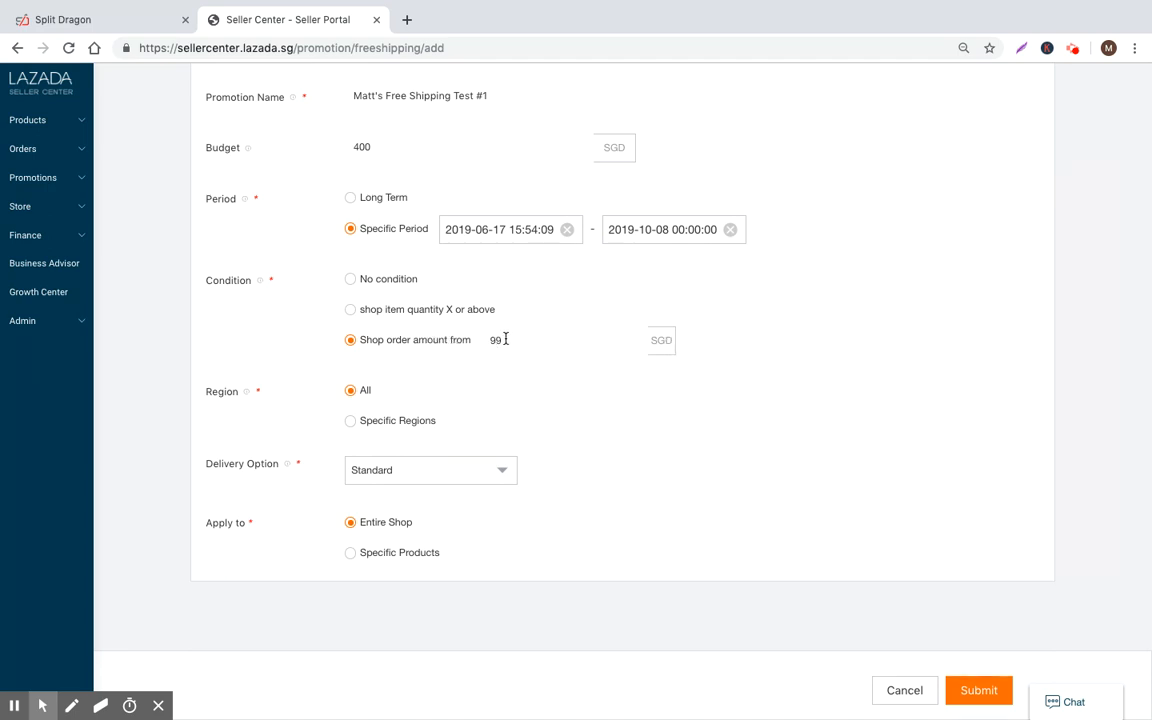
left_click(350, 310)
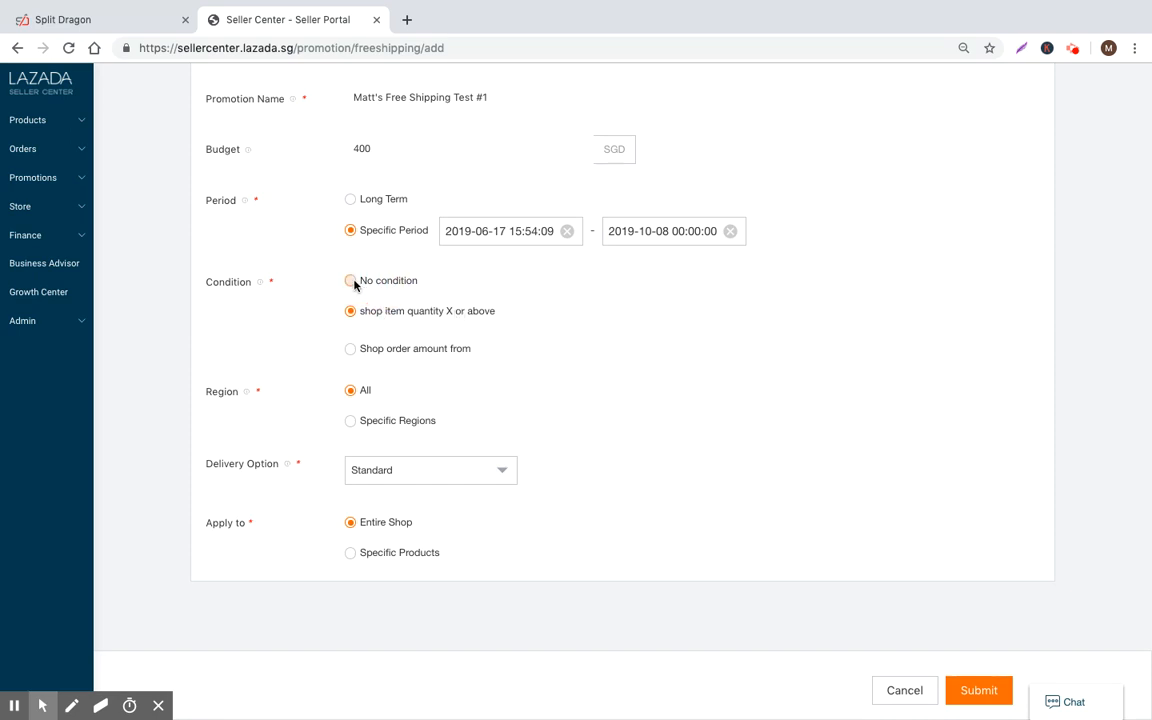
Choose no condition, all regions, Standard delivery, and apply to specific products
left_click(350, 281)
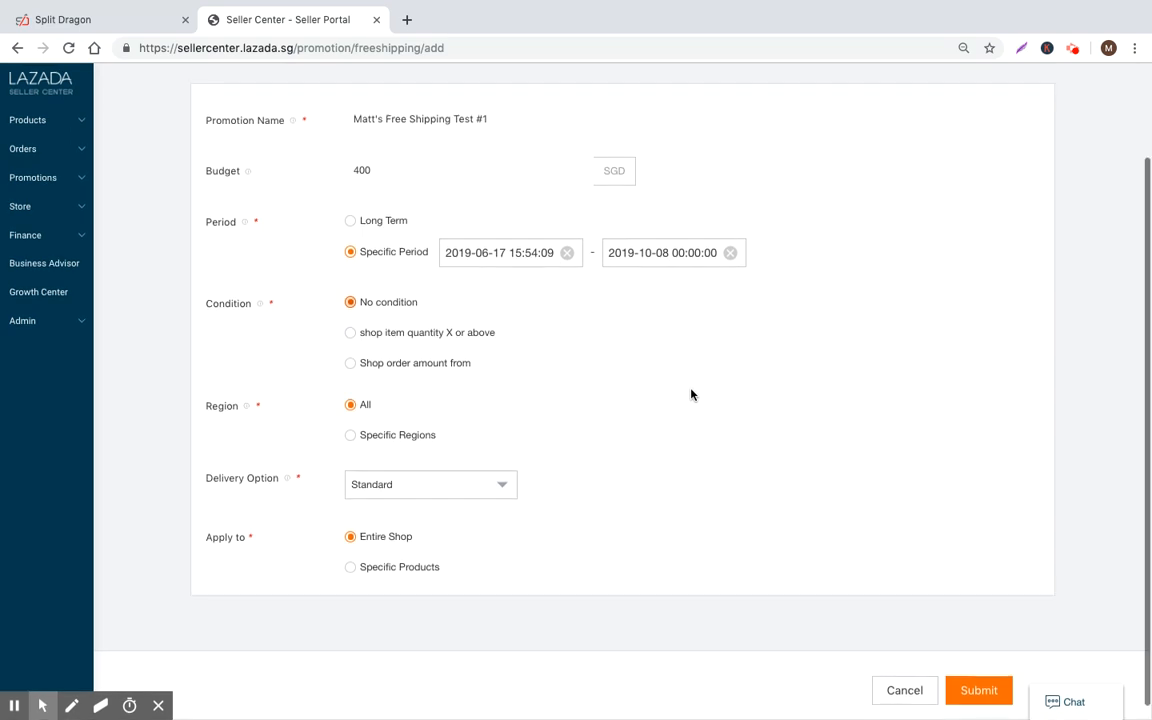
left_click(350, 434)
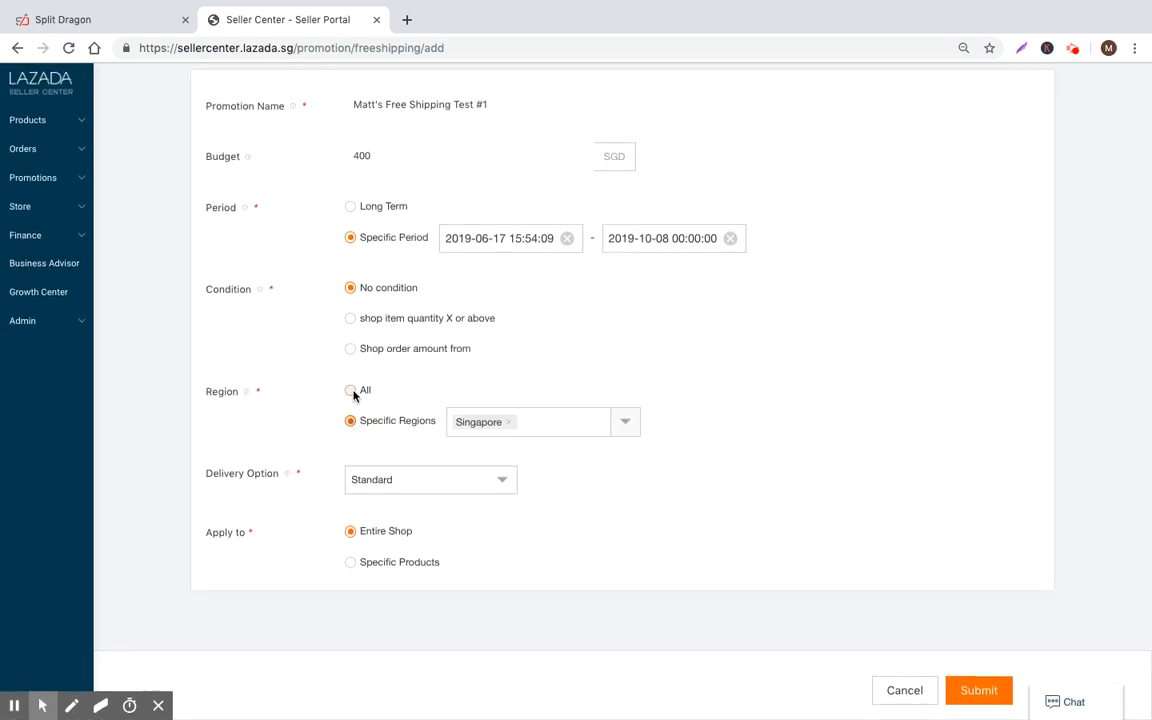
mouse_move(433, 419)
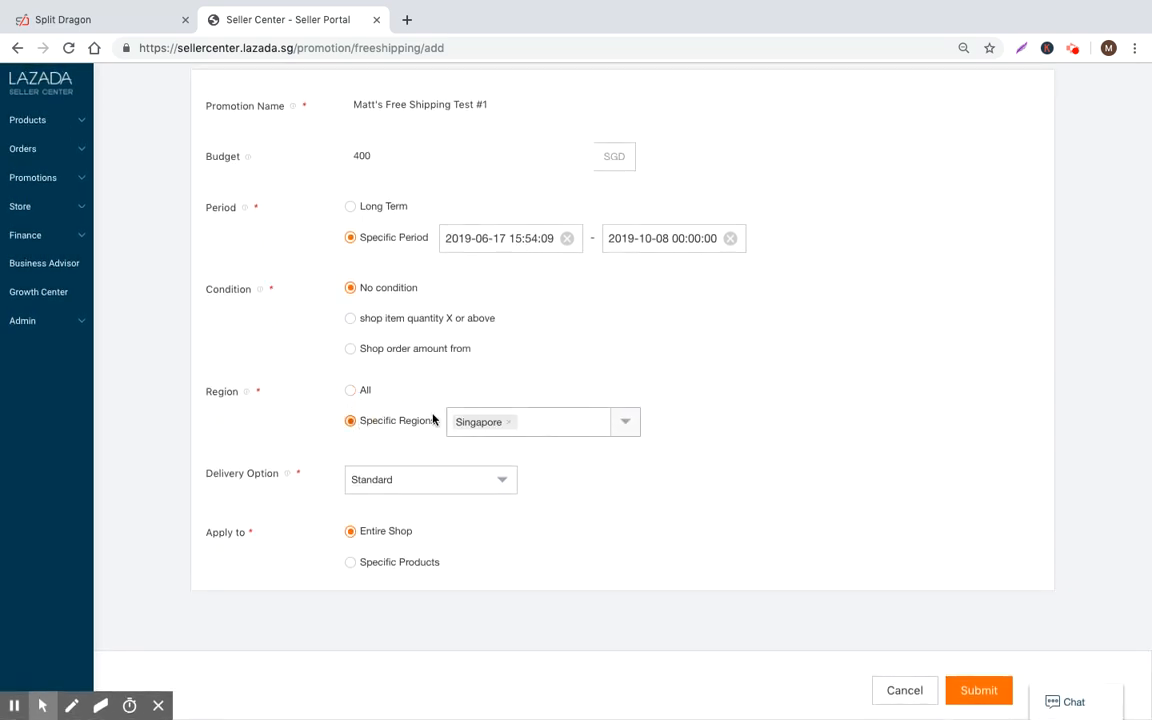
mouse_move(644, 414)
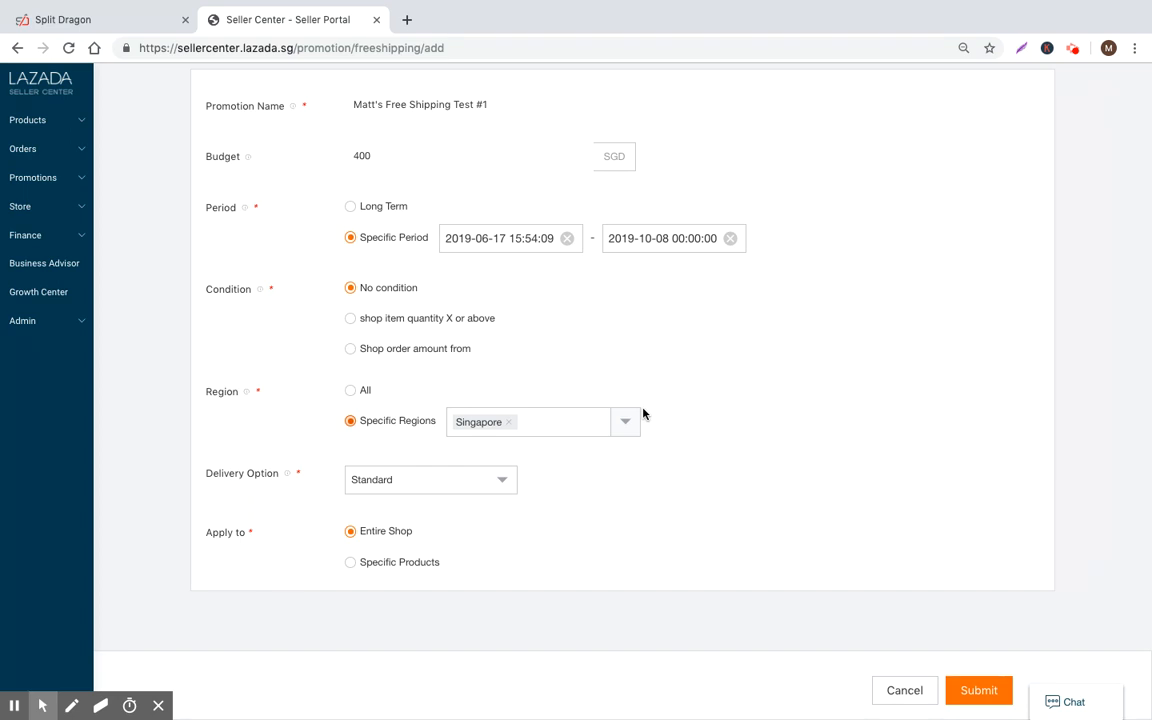
mouse_move(345, 398)
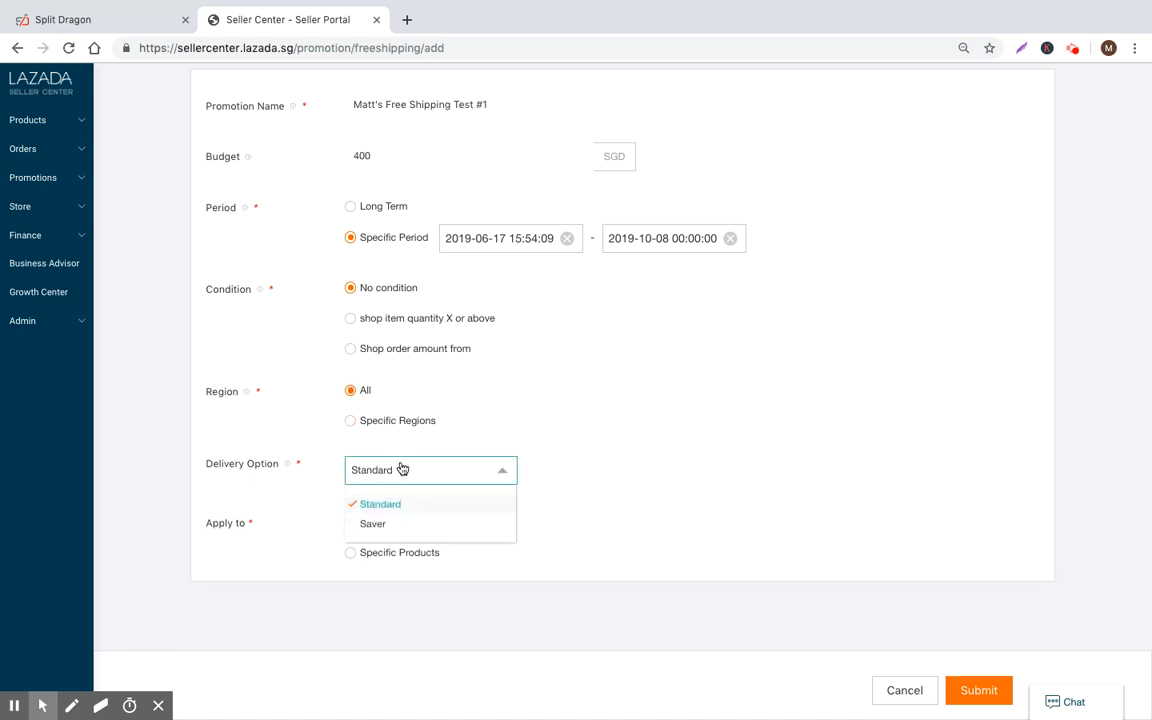
left_click(372, 523)
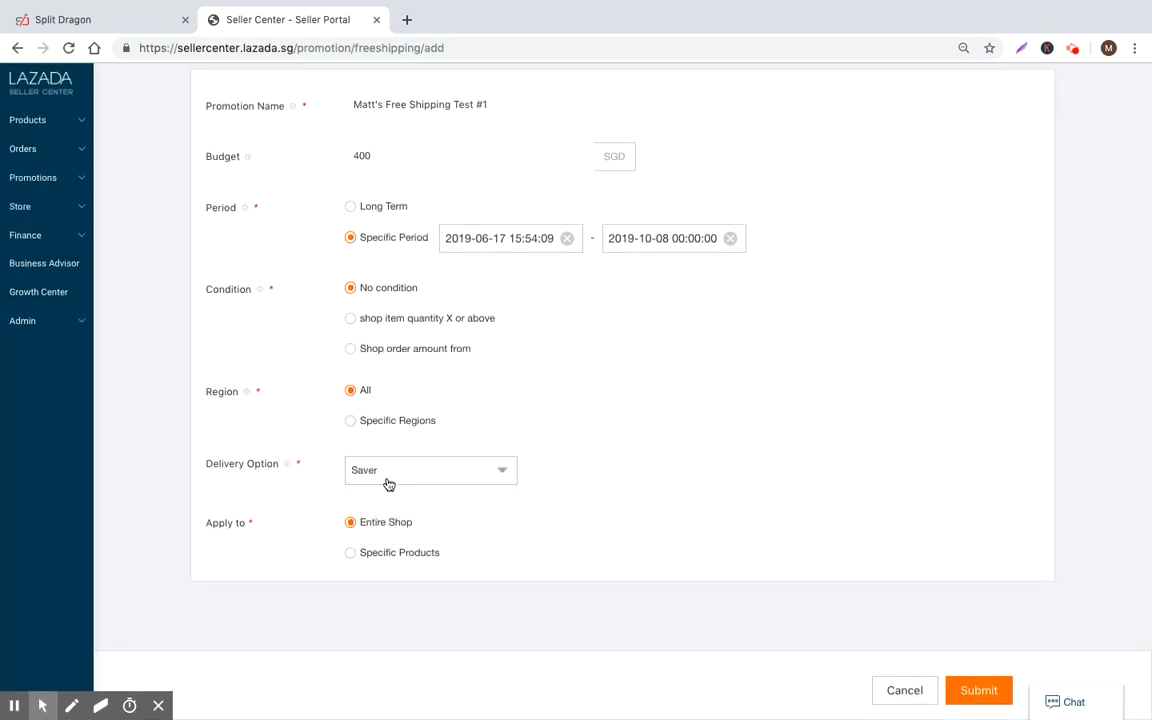
left_click(430, 469)
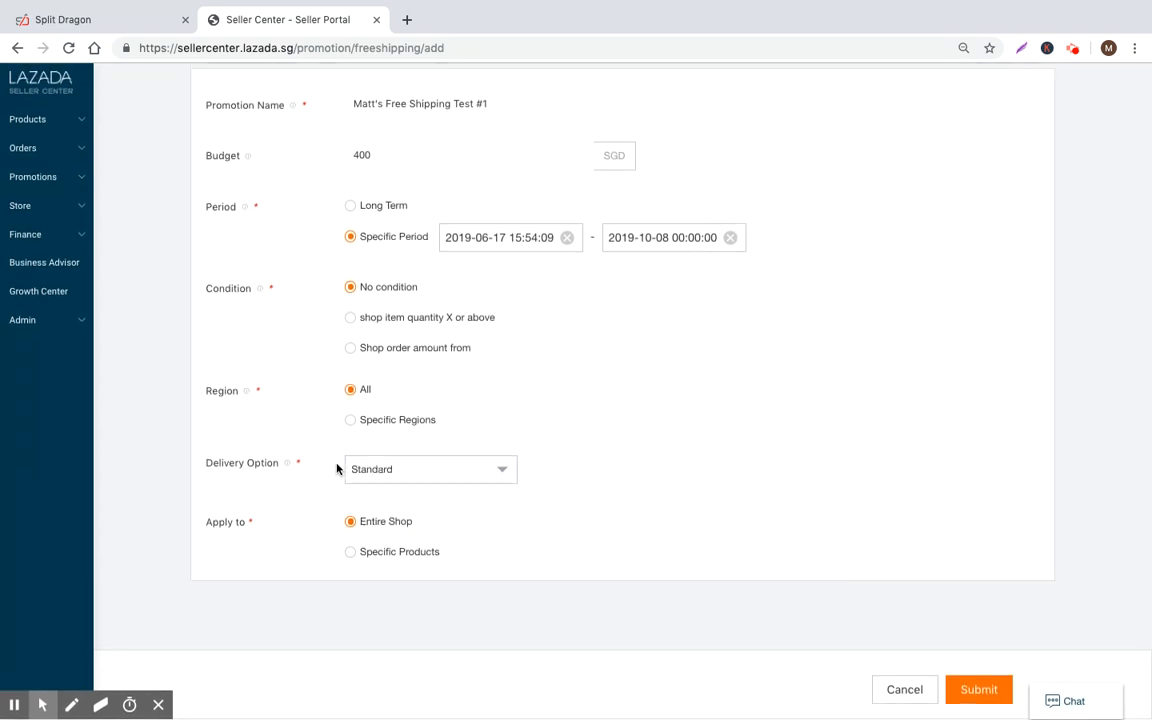
left_click(350, 552)
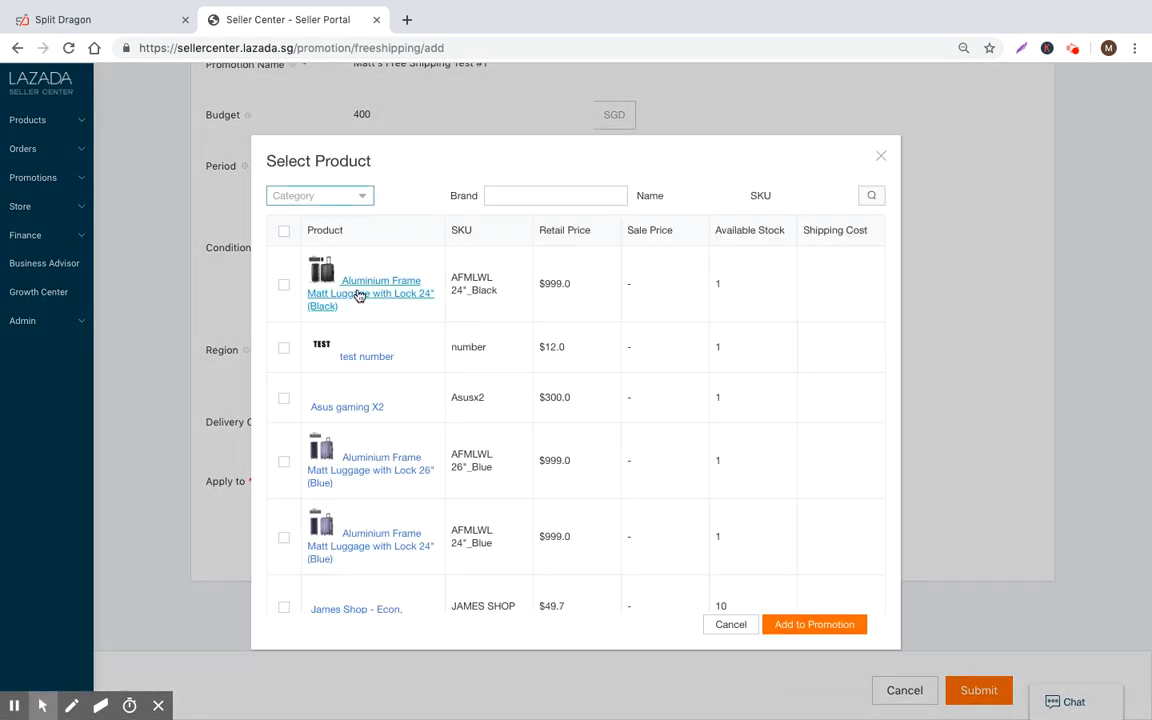
Add the Aluminium Frame Matt Luggage 24" (Black) to the promotion and review the form
left_click(283, 284)
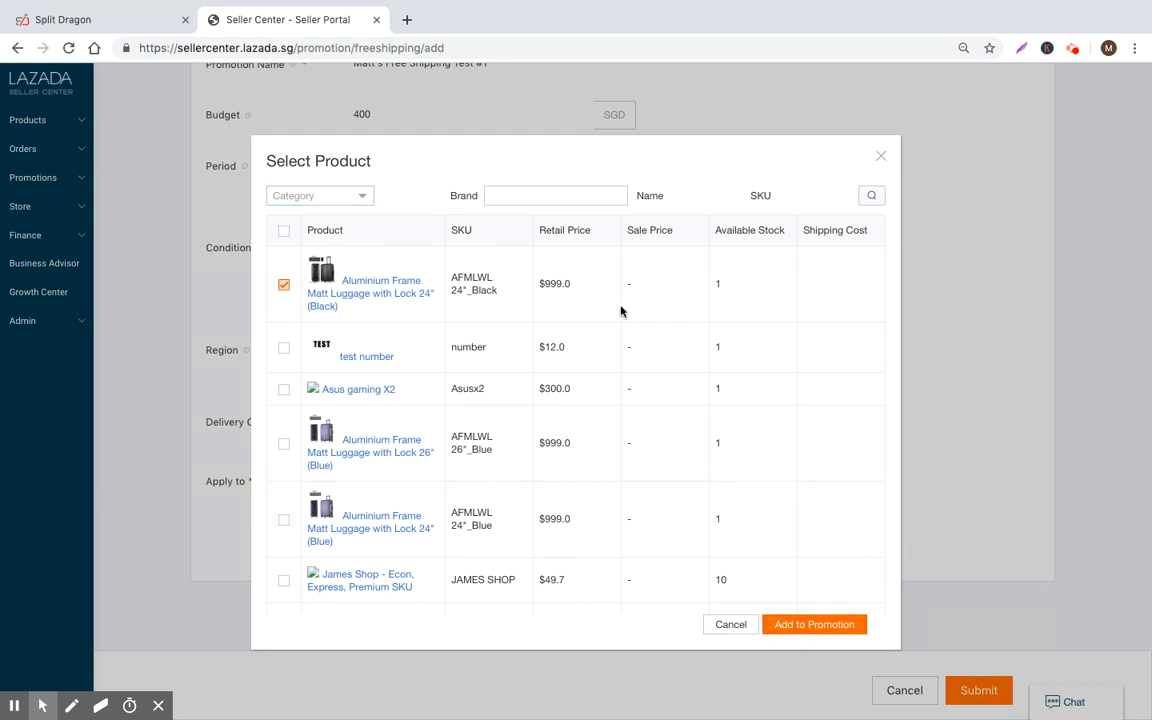
left_click(813, 624)
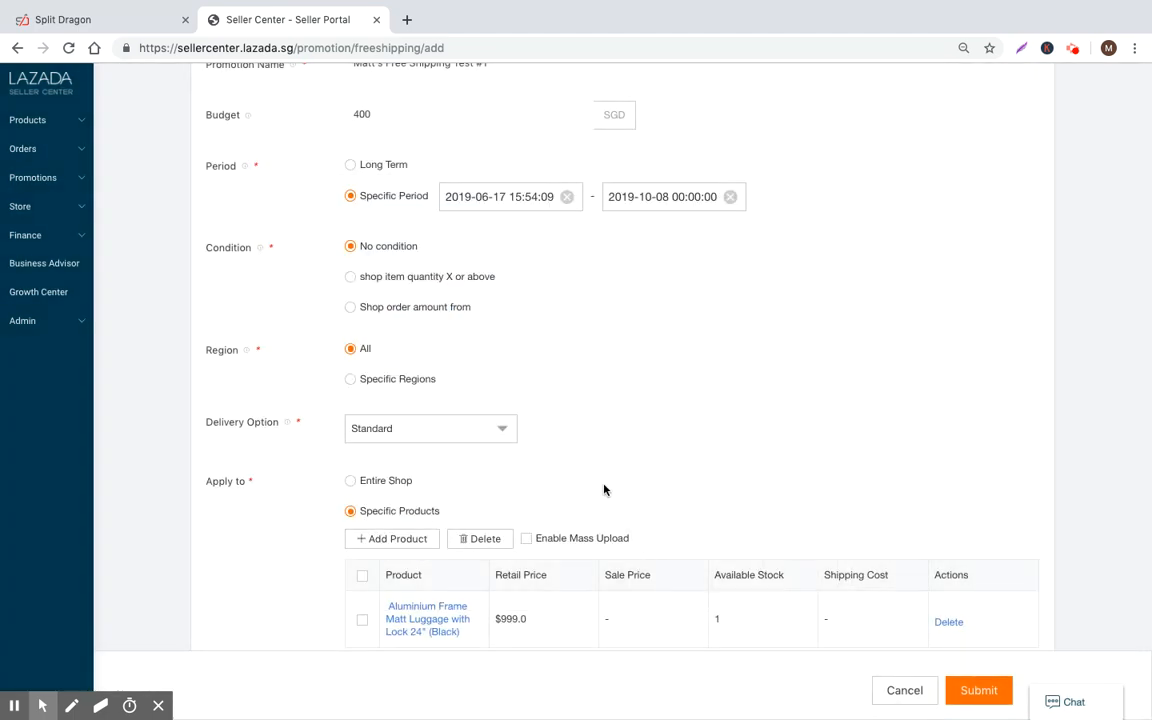
scroll("up", 3)
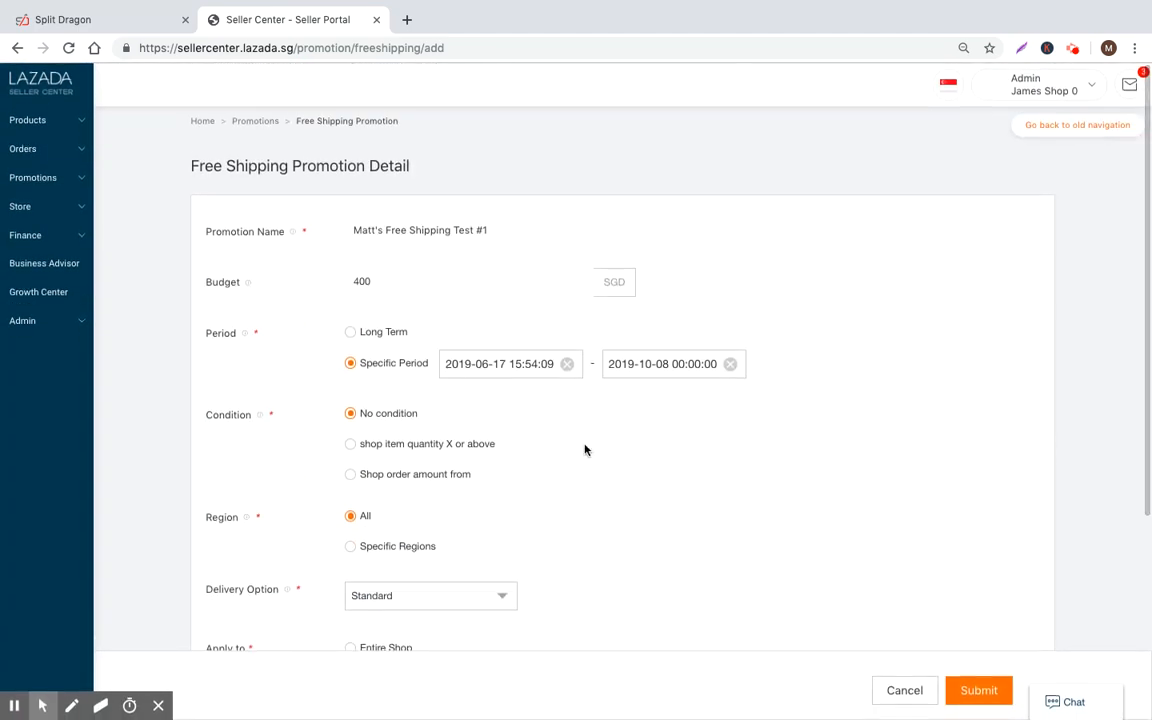
scroll("down", 3)
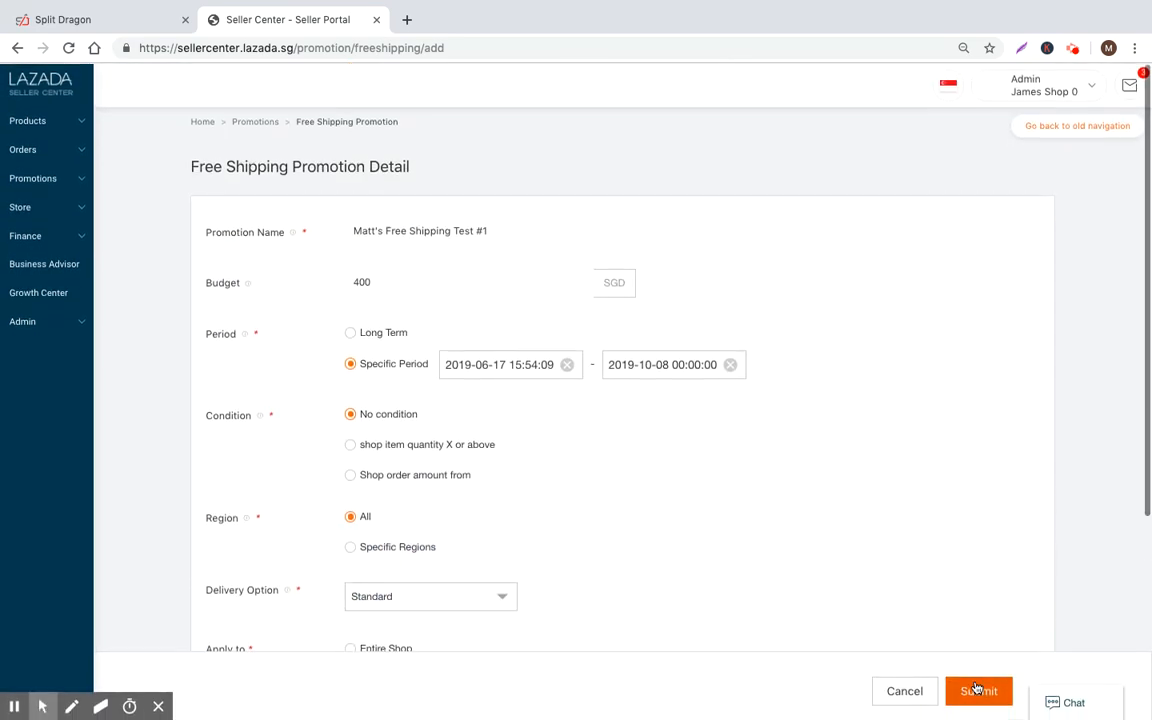
scroll("down", 3)
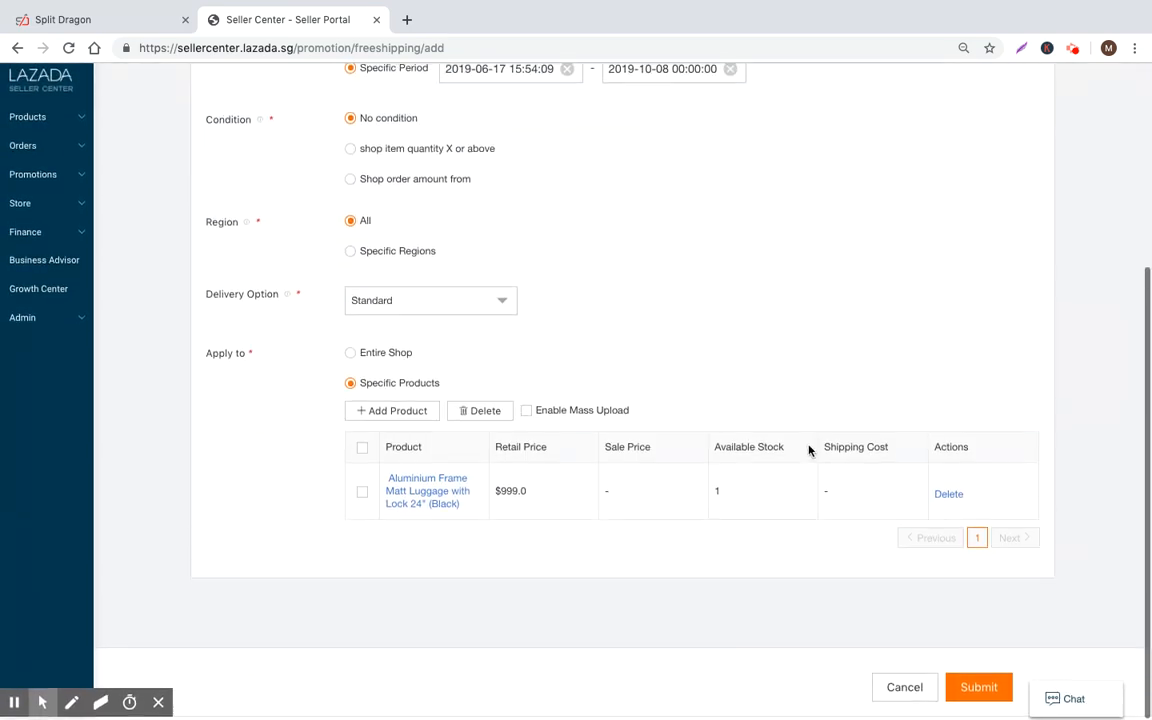
Submit the free shipping promotion and open Lazada's shopping site in a new tab
left_click(978, 687)
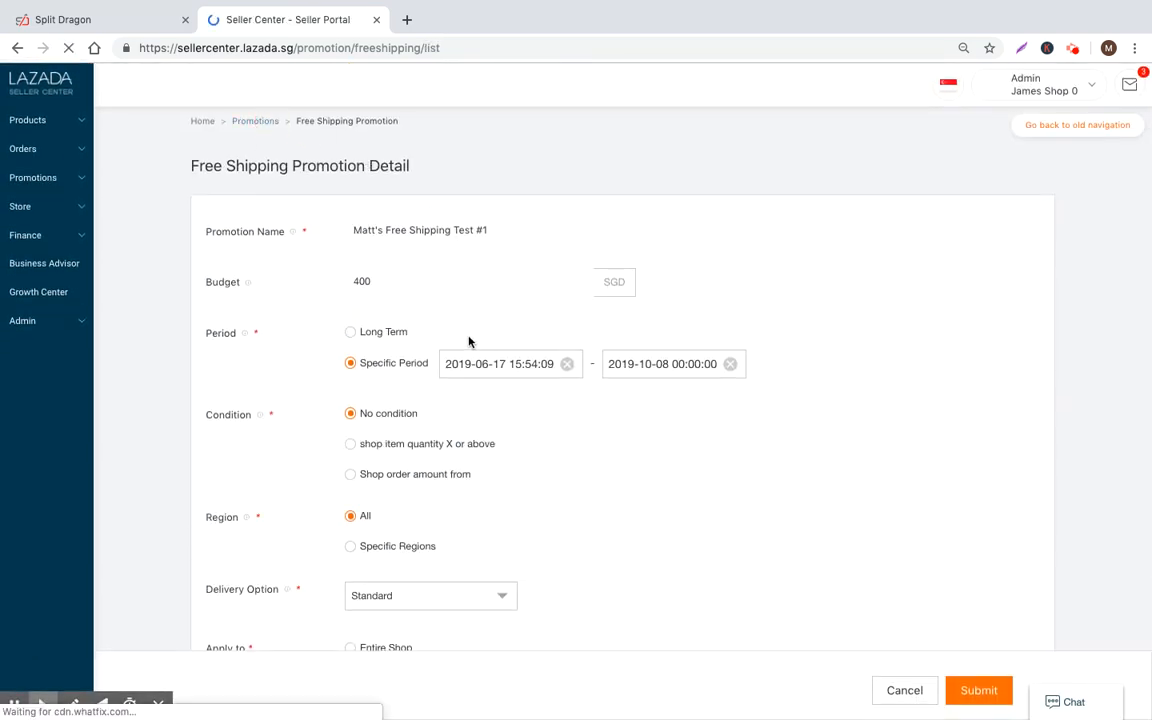
left_click(978, 690)
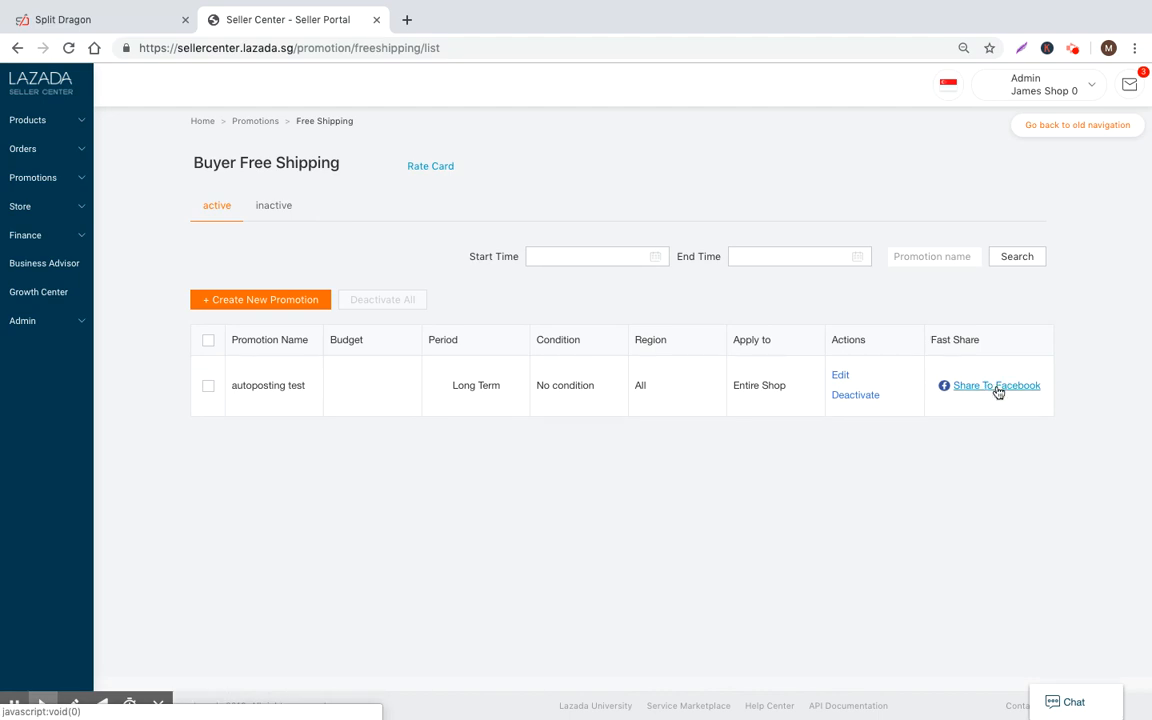
mouse_move(991, 271)
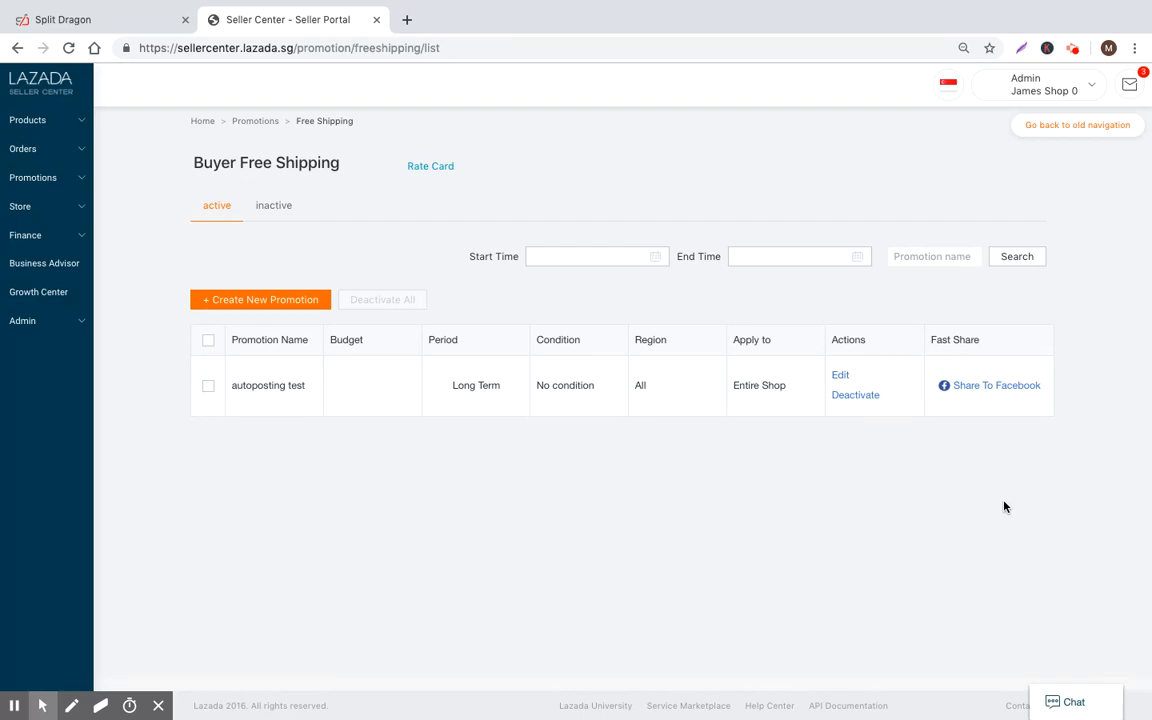
mouse_move(950, 361)
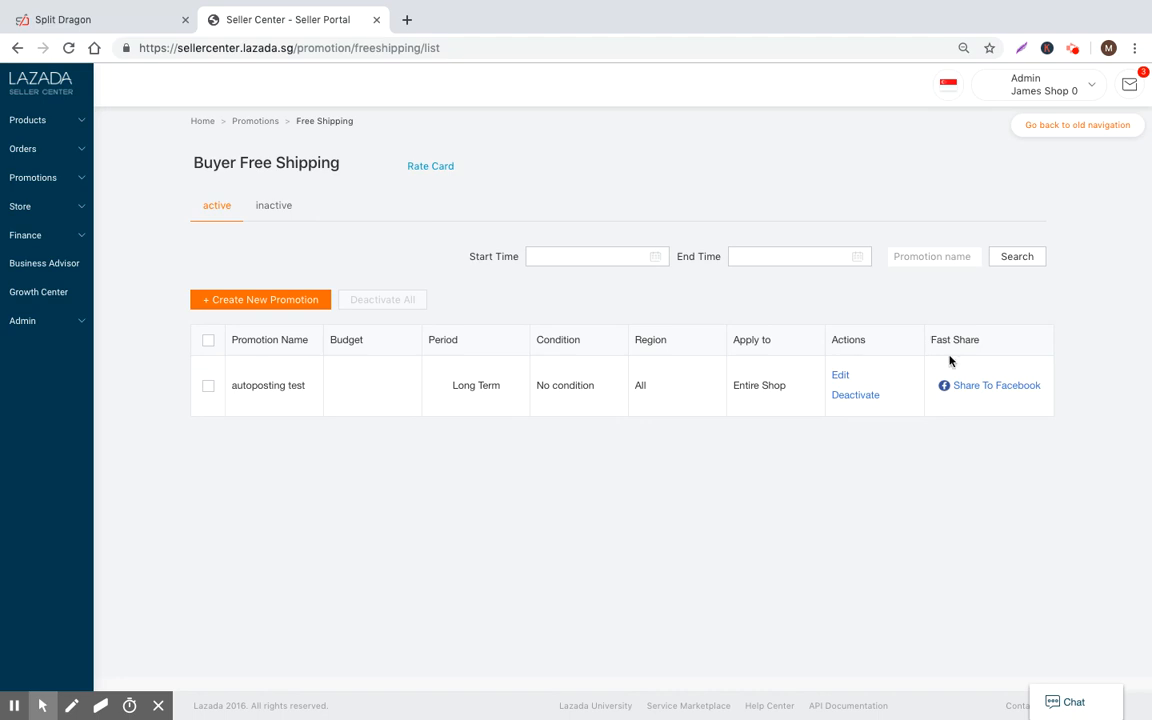
left_click(406, 19)
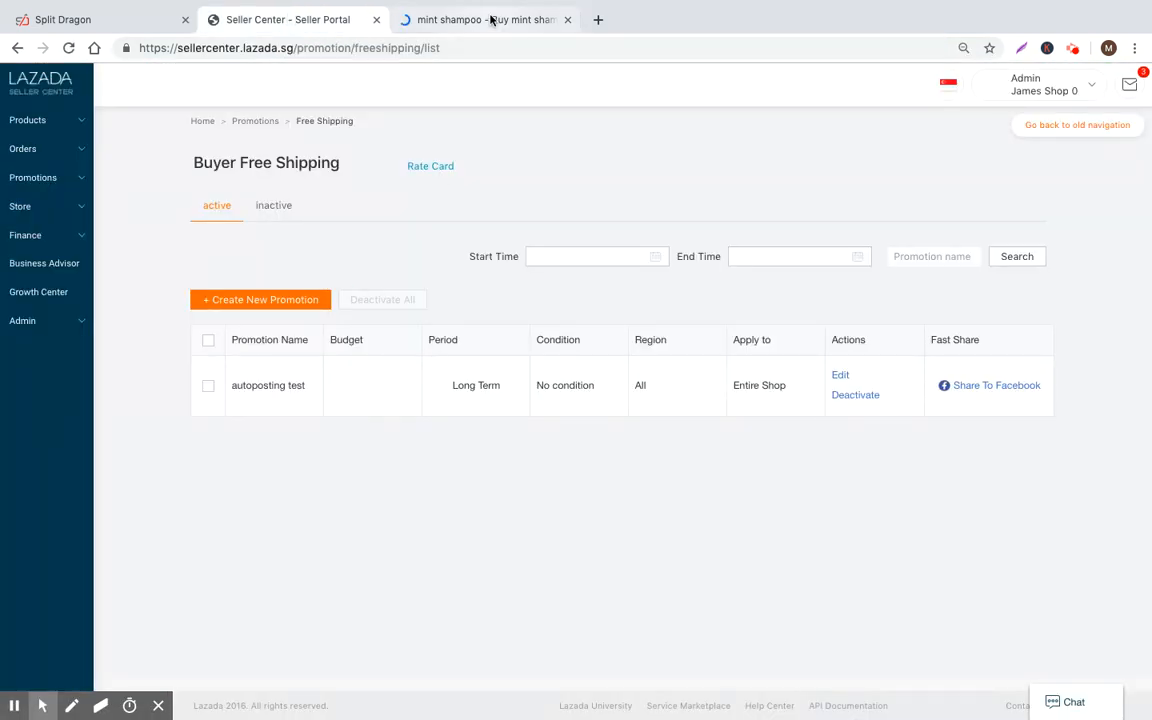
Browse the 'mint shampoo' search results, then go back to the Seller Center promotion list
left_click(485, 19)
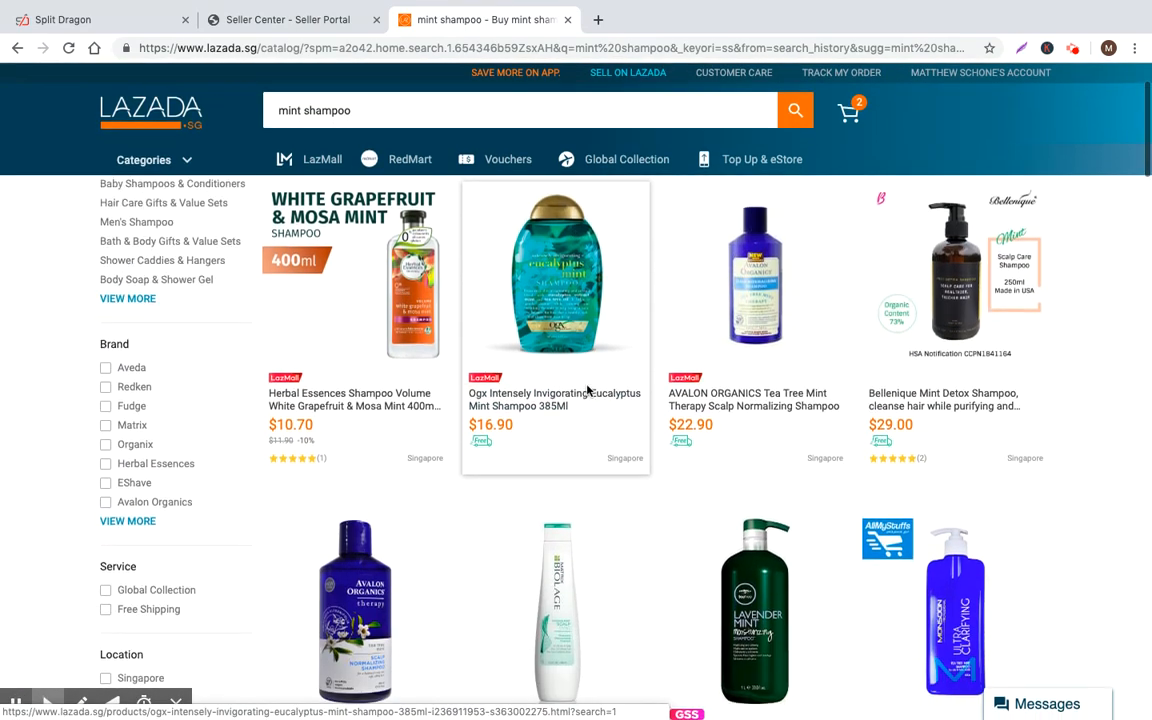
scroll("down", 3)
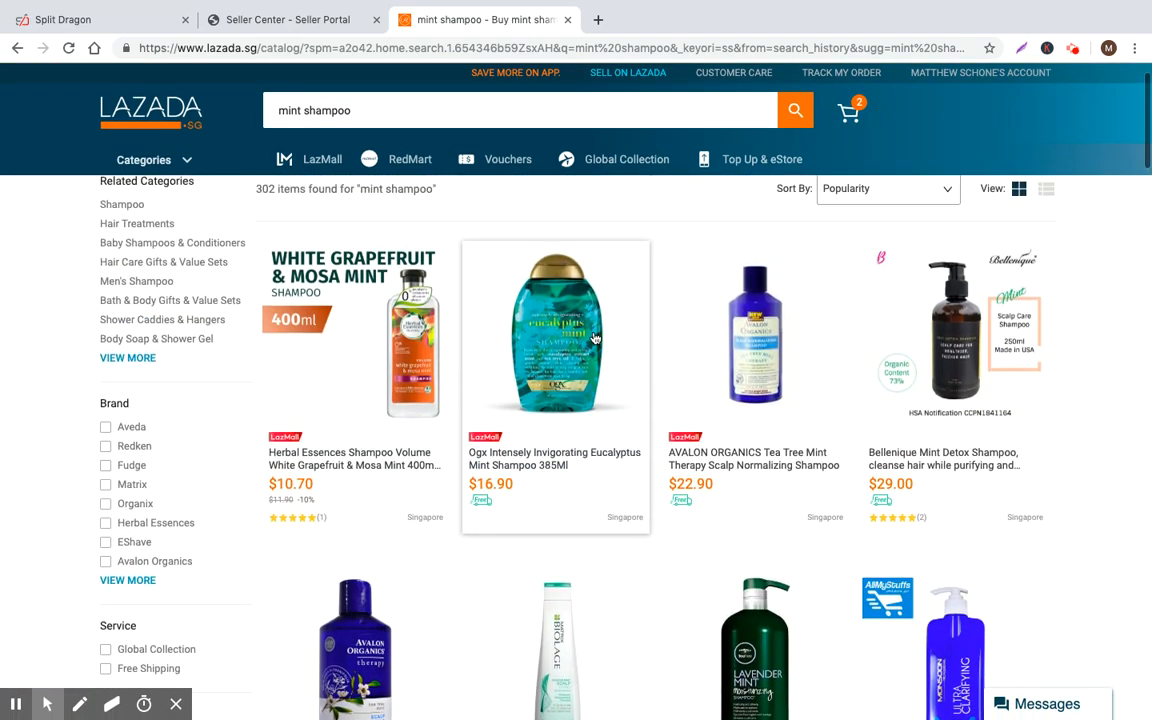
scroll("down", 3)
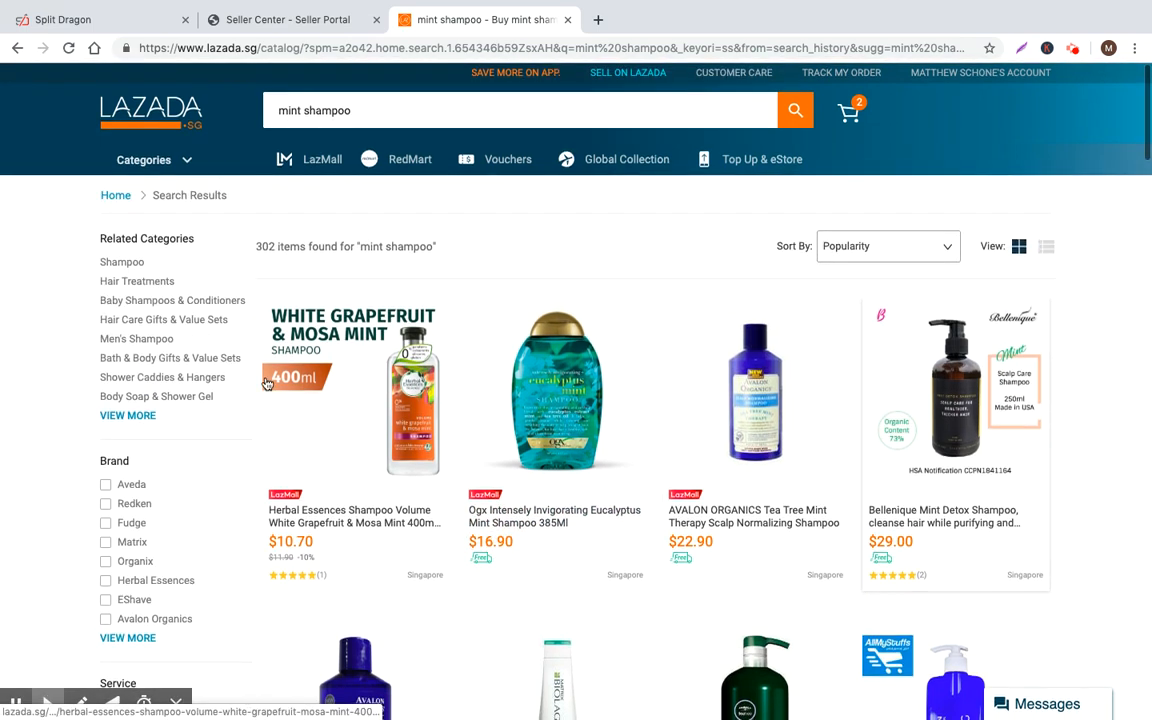
scroll("down", 3)
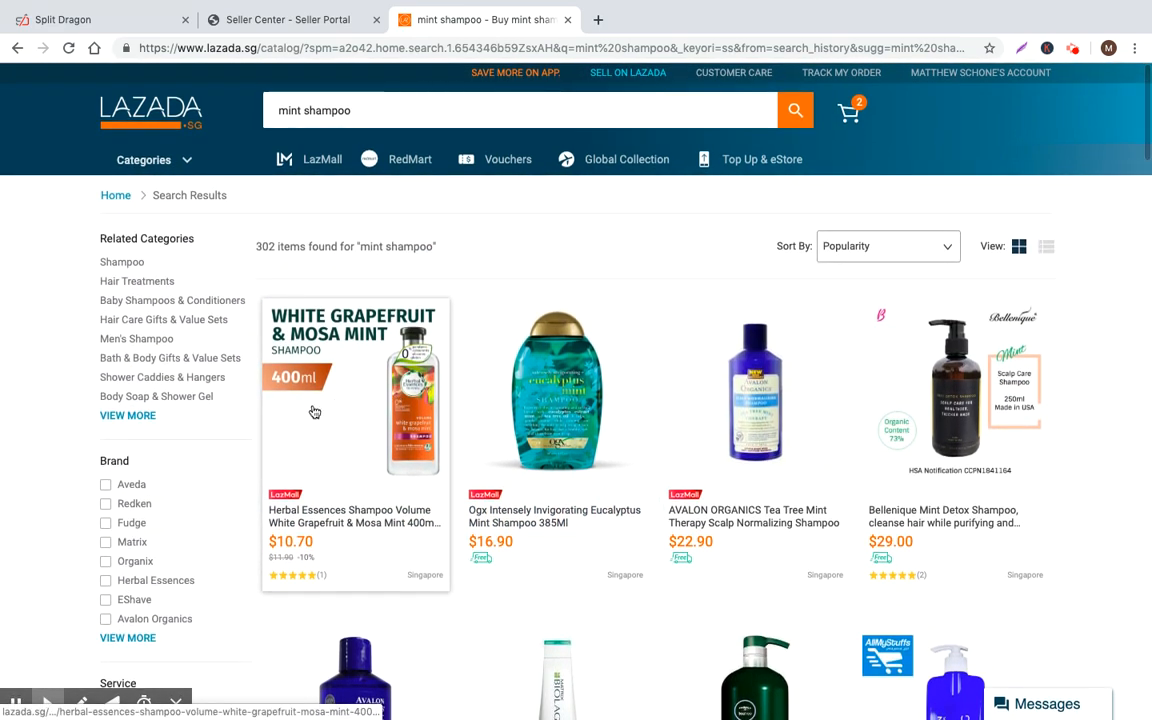
scroll("down", 3)
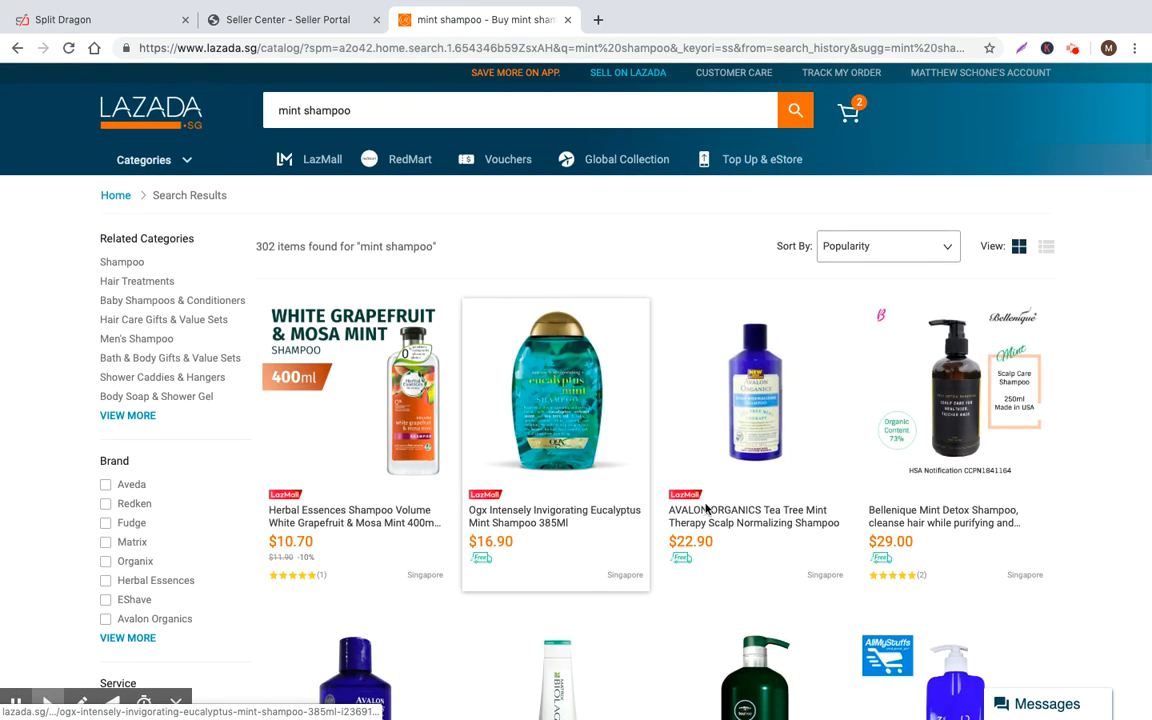
mouse_move(770, 487)
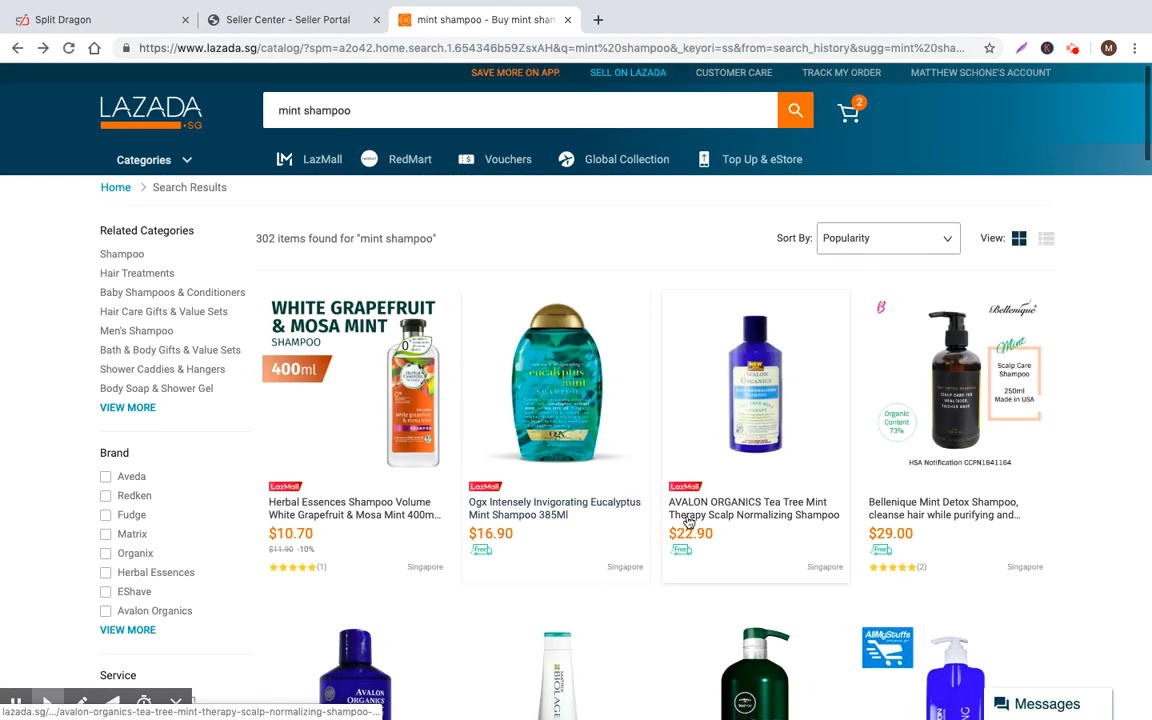
scroll("down", 3)
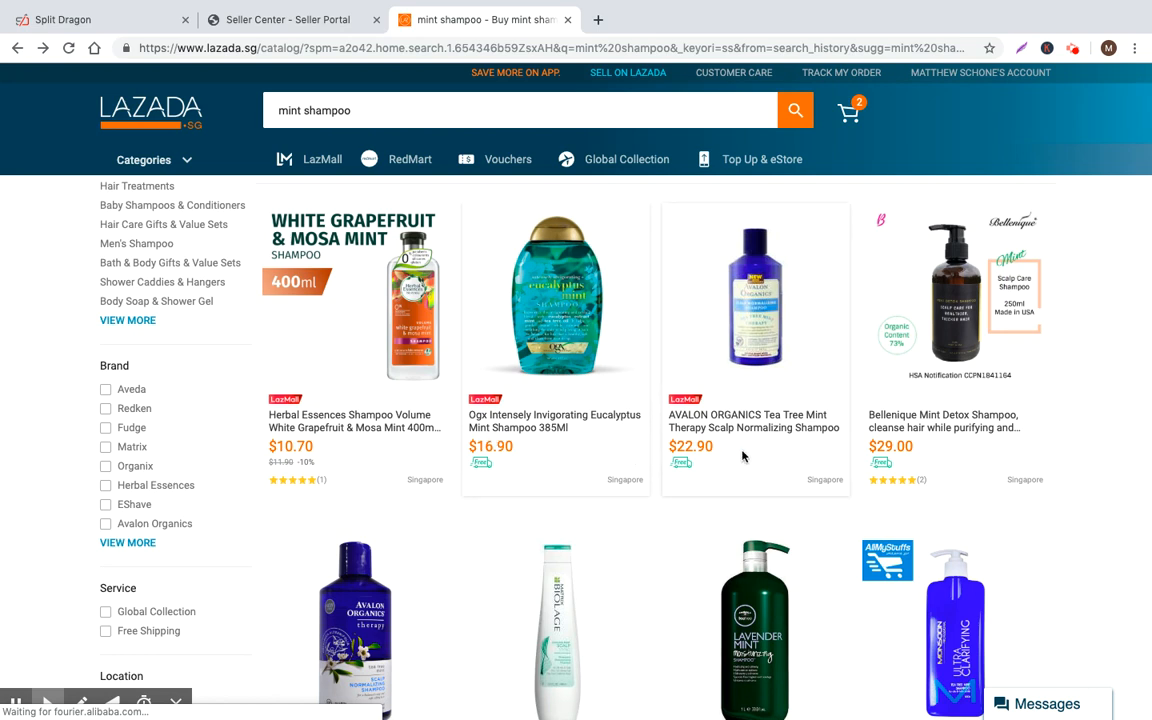
mouse_move(730, 421)
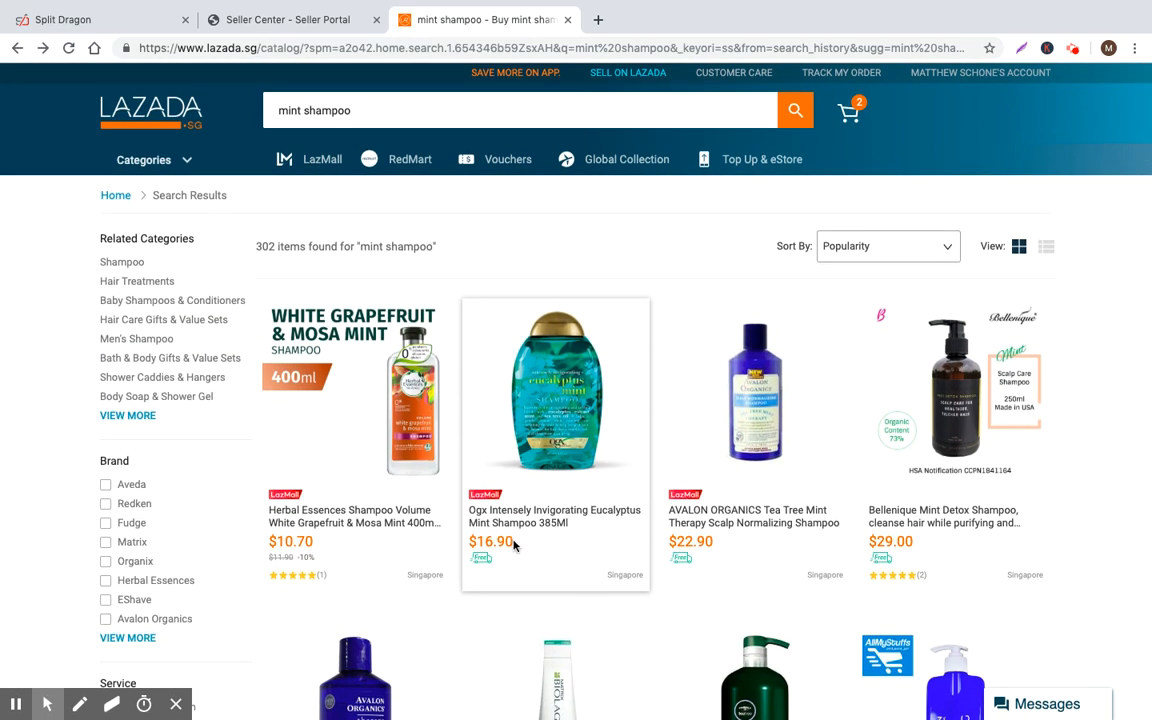
mouse_move(393, 149)
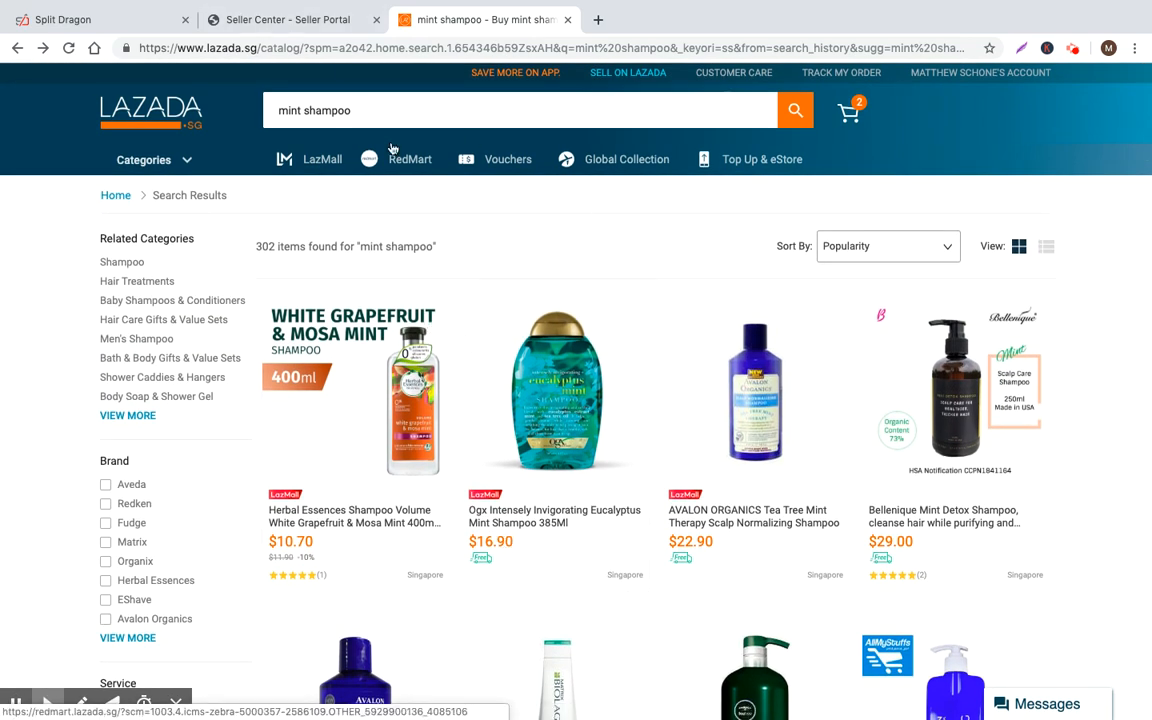
left_click(290, 19)
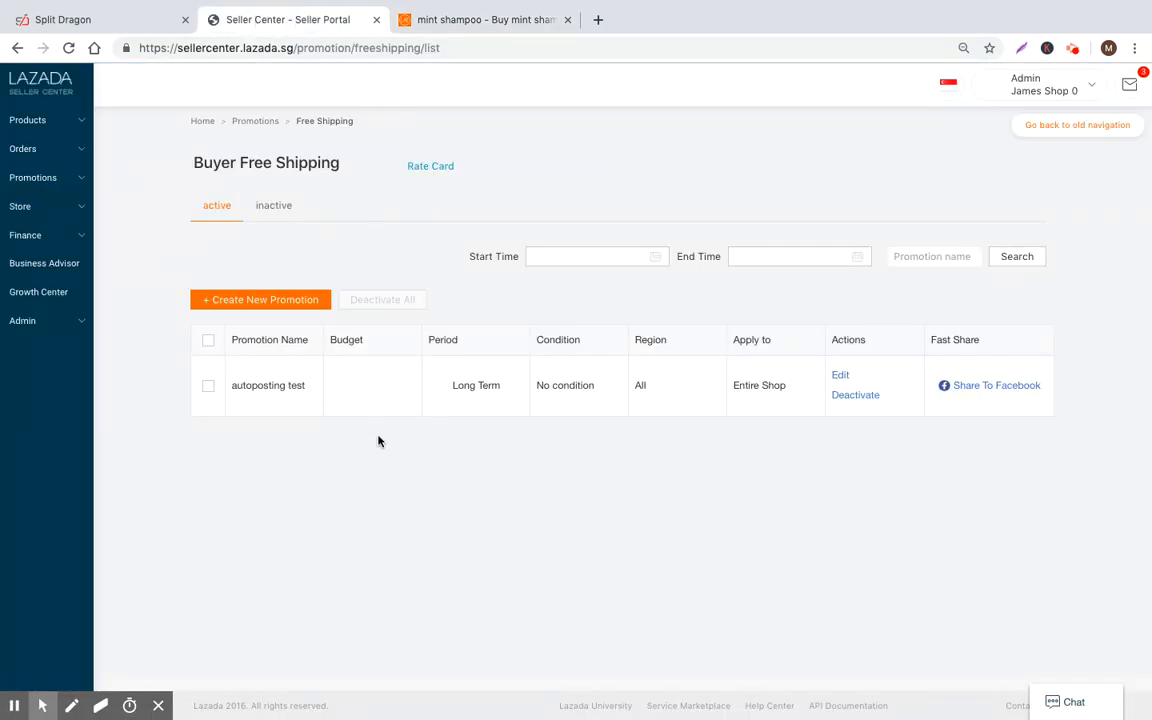